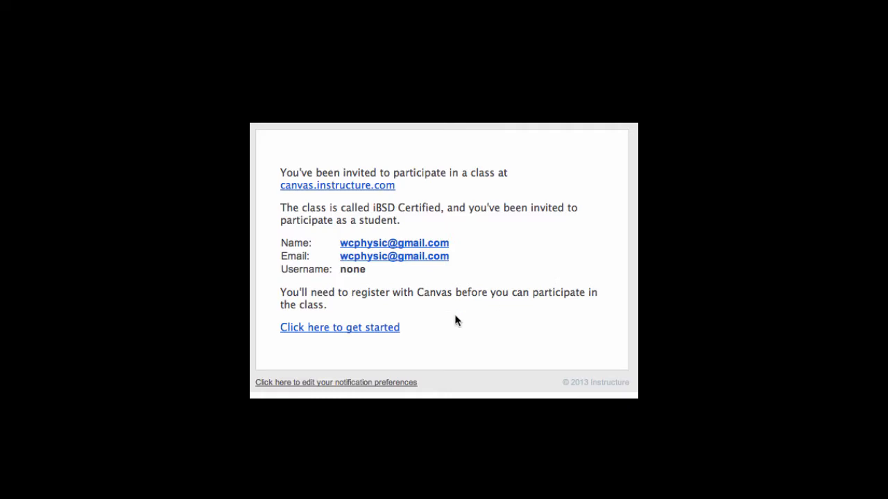
pyautogui.moveTo(340, 330)
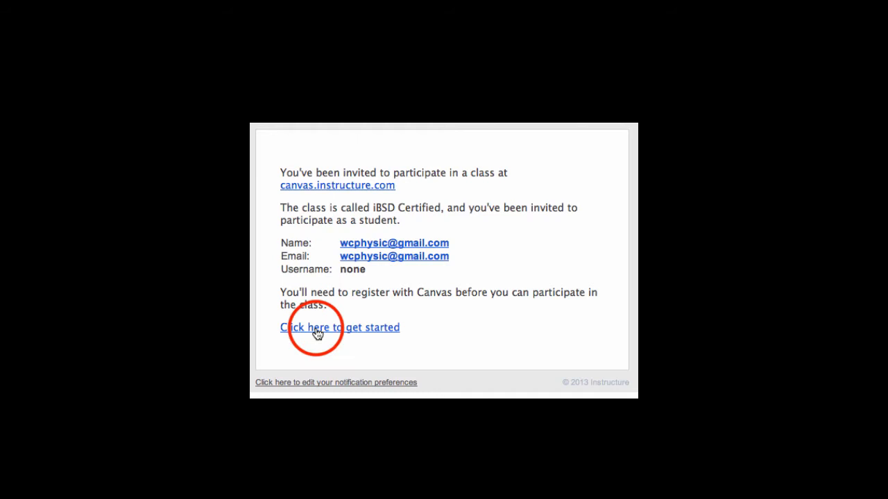
# Step: Follow the invitation email's 'Click here to get started' link to the iBSD Certified invite
pyautogui.click(340, 327)
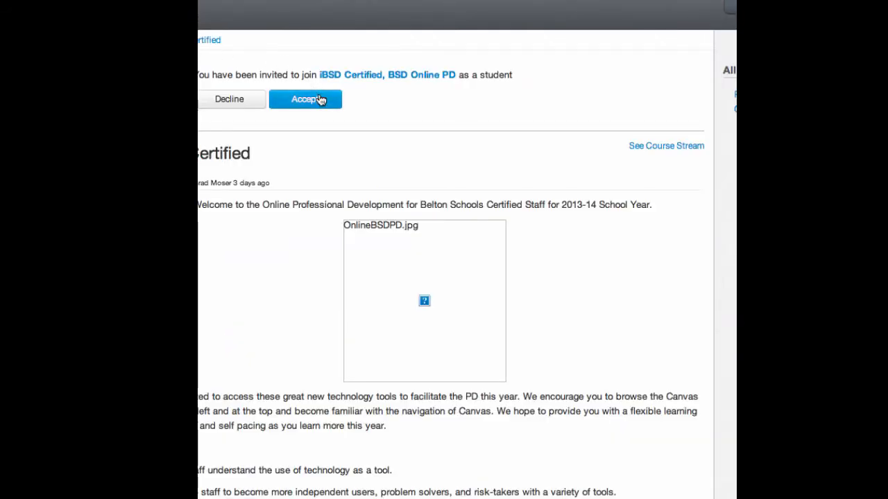
pyautogui.click(305, 98)
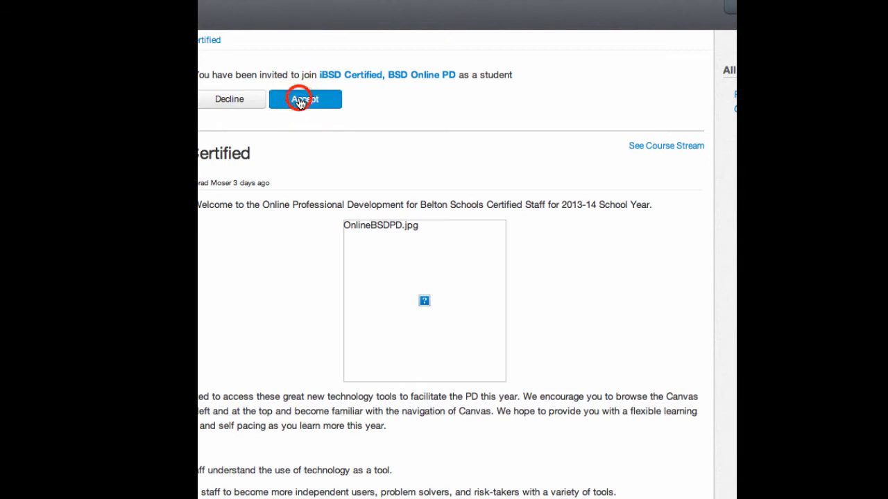
# Step: Accept the iBSD Certified invitation to reach the Welcome Aboard account page
pyautogui.click(305, 98)
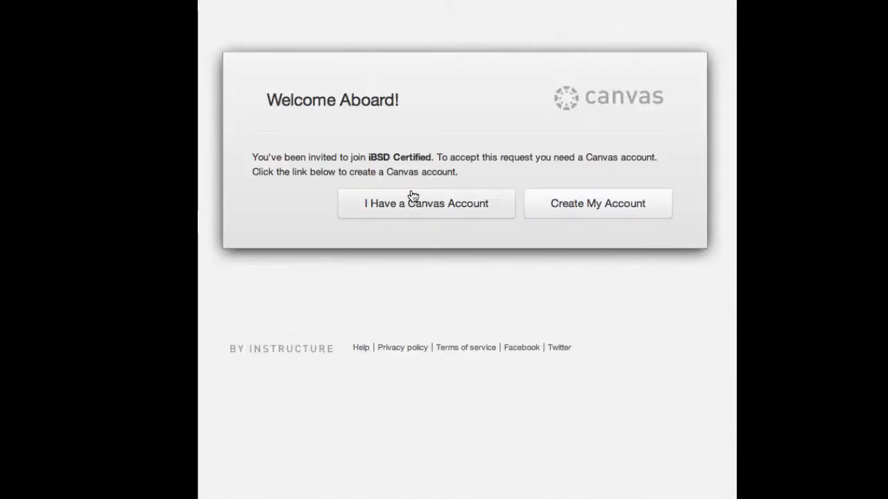
pyautogui.moveTo(650, 211)
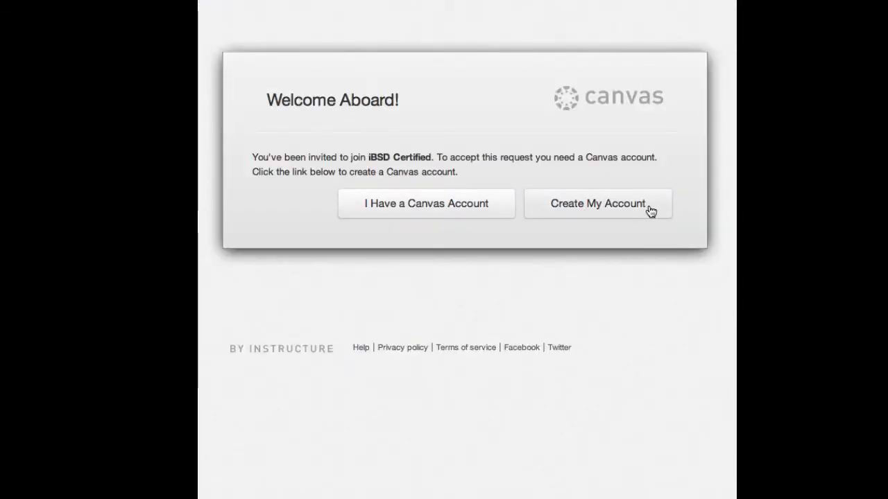
pyautogui.moveTo(381, 231)
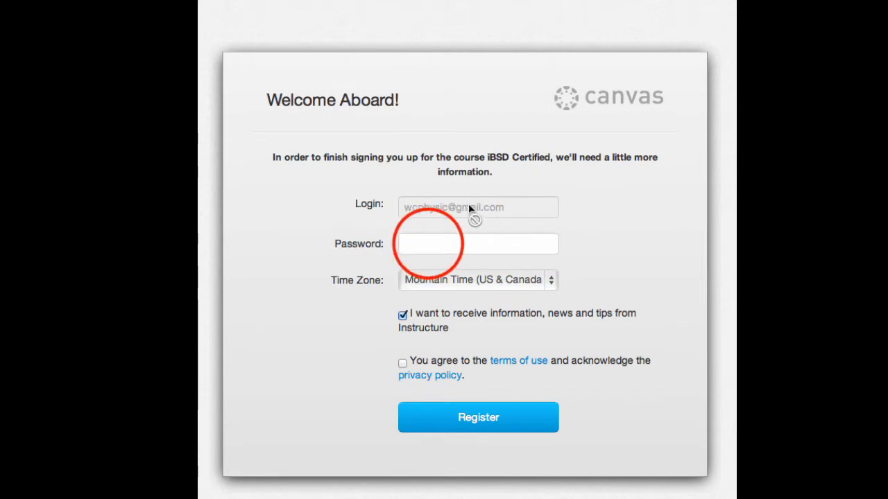
# Step: Register with a password, Central Time (US & Canada), news opt-in and accepted terms
pyautogui.click(477, 243)
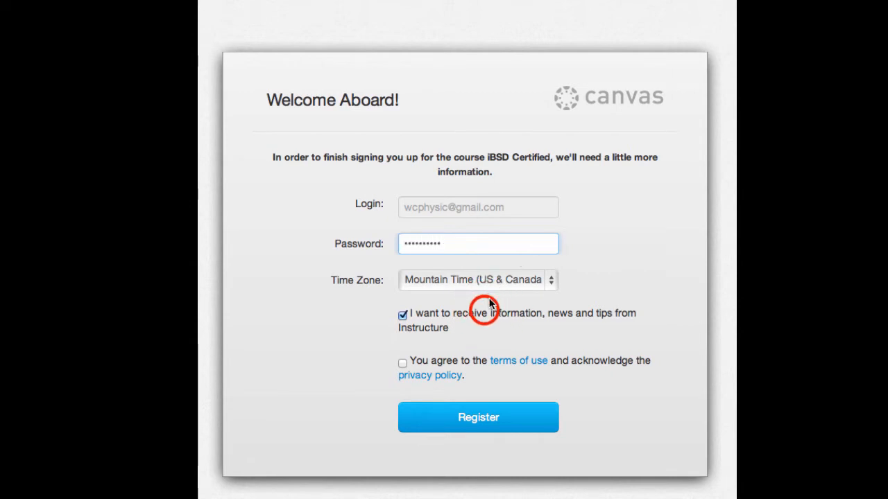
pyautogui.click(478, 279)
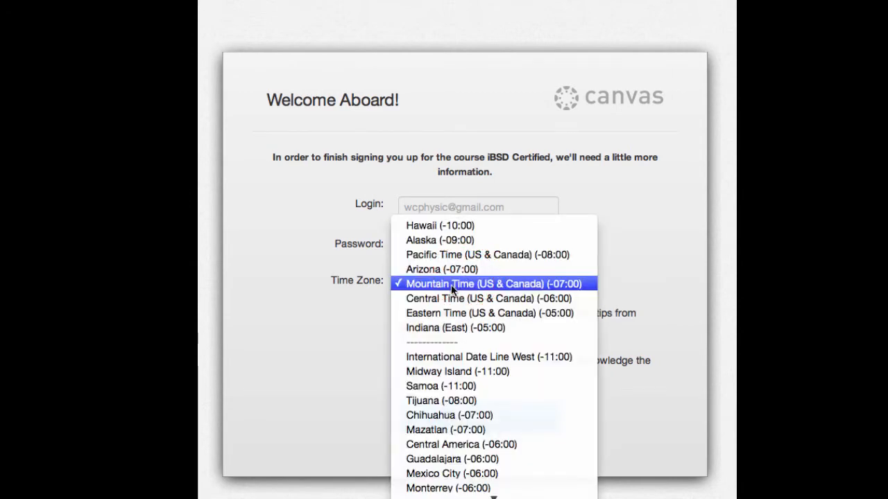
pyautogui.moveTo(454, 298)
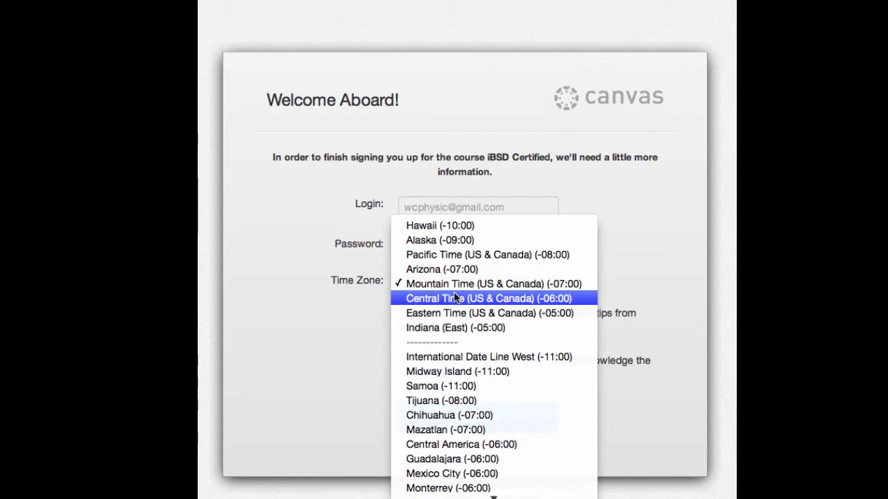
pyautogui.click(497, 298)
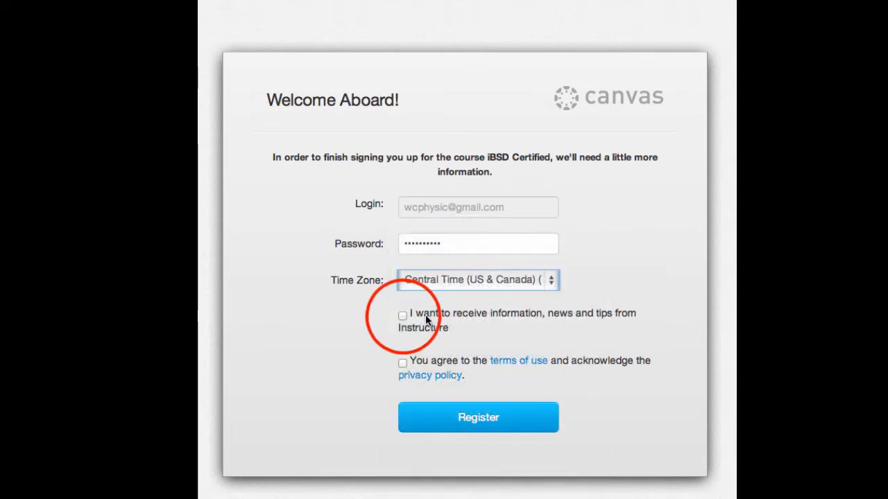
pyautogui.click(402, 315)
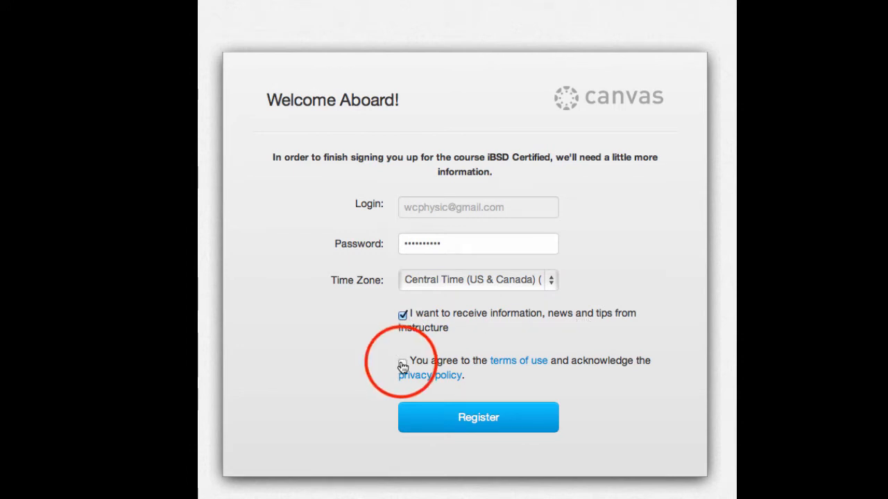
pyautogui.click(402, 363)
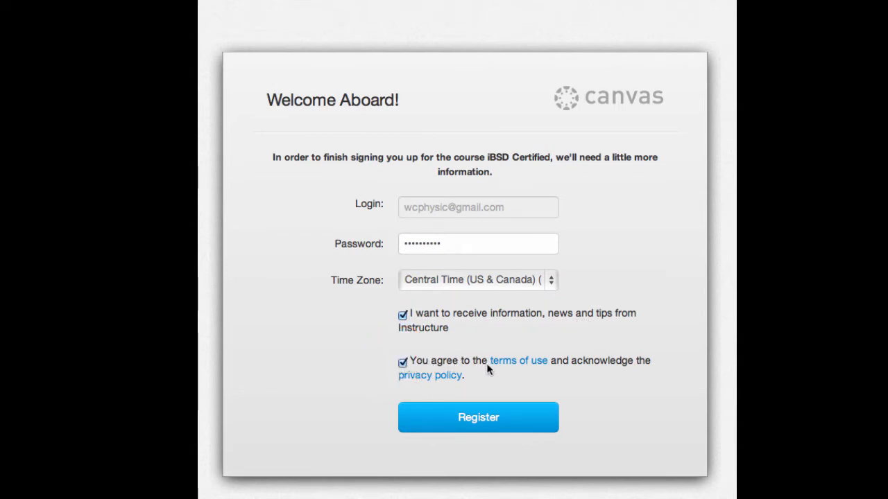
pyautogui.click(478, 417)
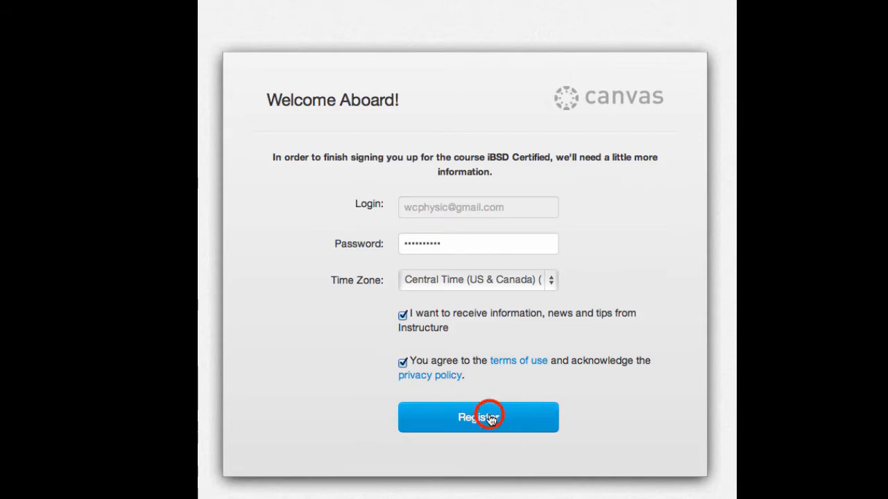
pyautogui.click(478, 417)
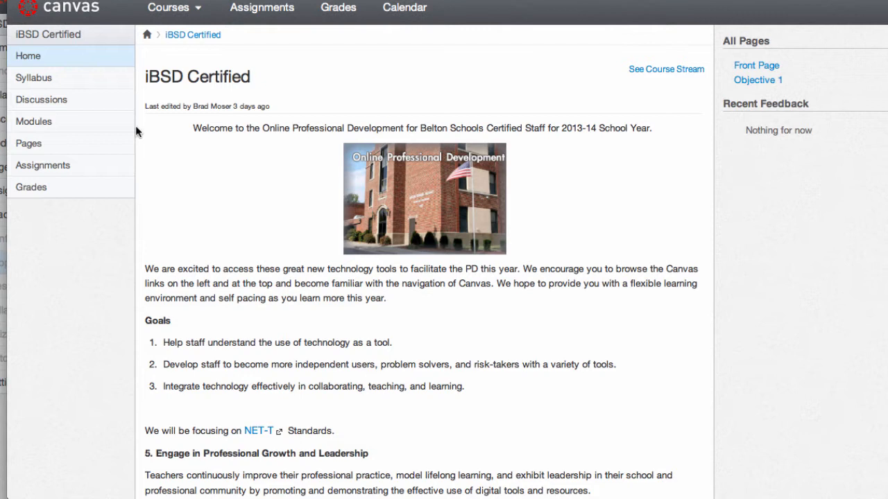
pyautogui.moveTo(340, 33)
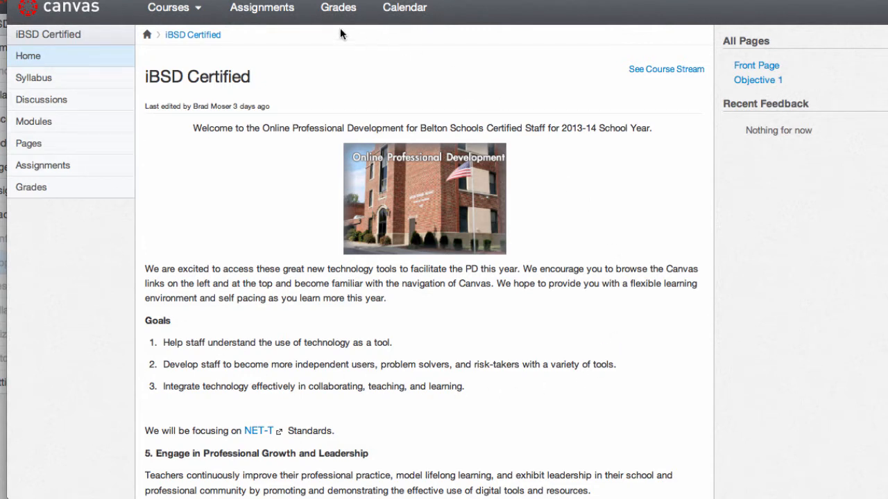
# Step: Check Courses shows iBSD Certified 'Enrolled as: Student' and open its home page
pyautogui.click(168, 8)
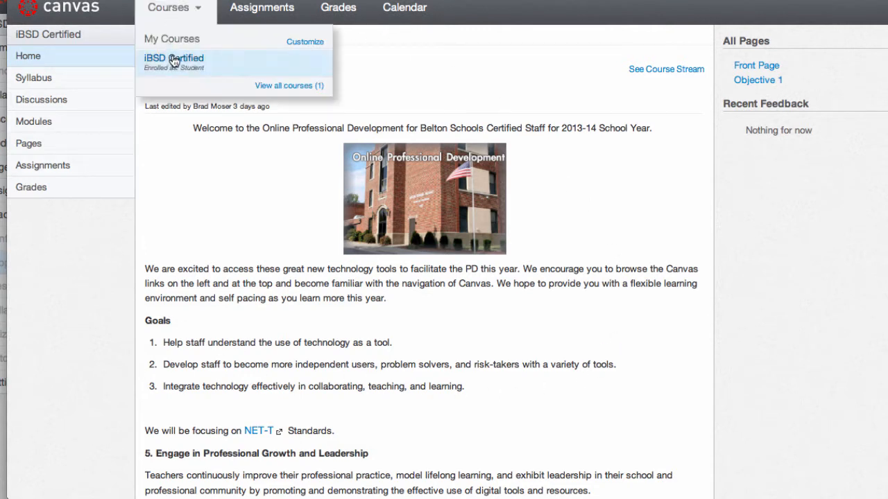
pyautogui.moveTo(204, 64)
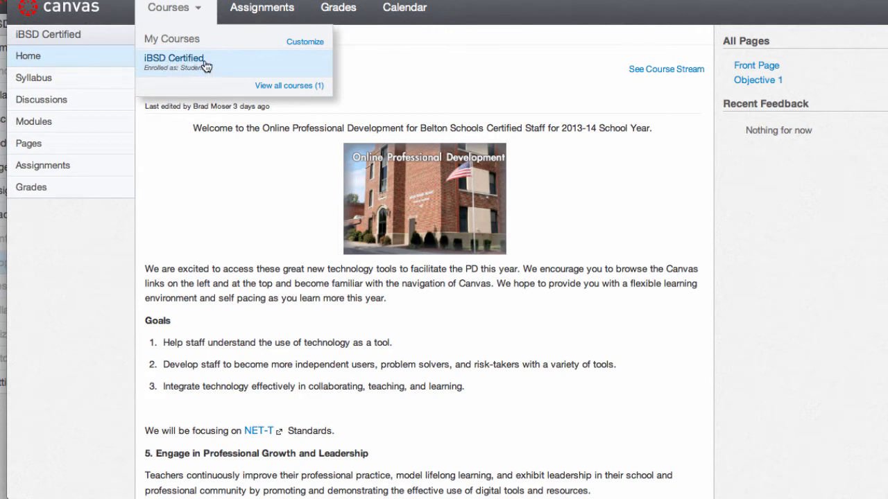
pyautogui.moveTo(184, 12)
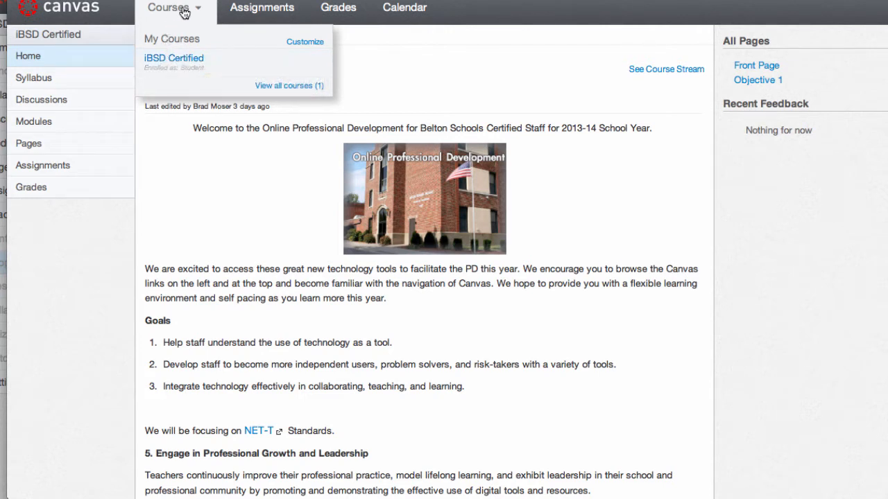
pyautogui.moveTo(177, 62)
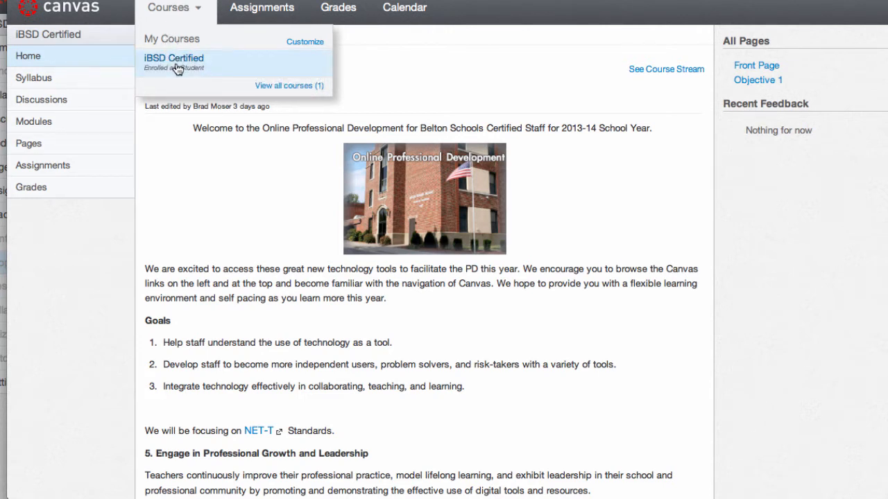
pyautogui.click(173, 58)
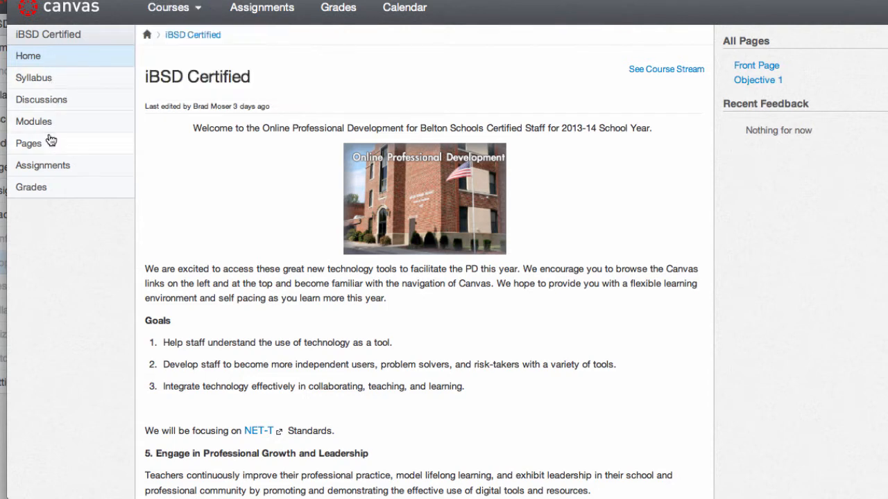
pyautogui.moveTo(55, 85)
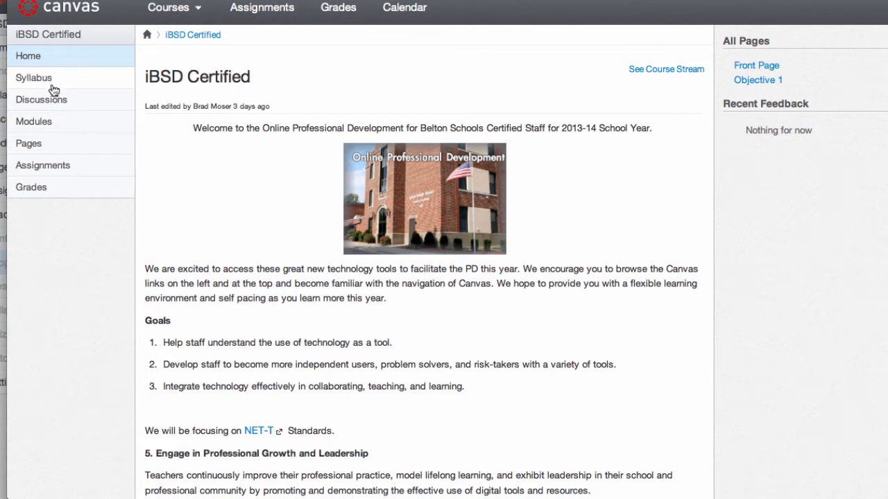
pyautogui.moveTo(39, 125)
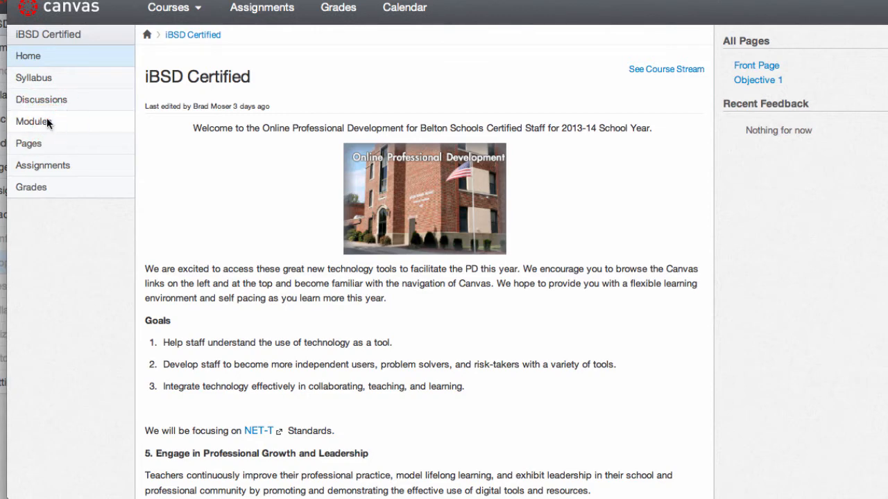
# Step: Open Modules and review Module 1's discussions, assignment, quiz and later modules
pyautogui.click(32, 122)
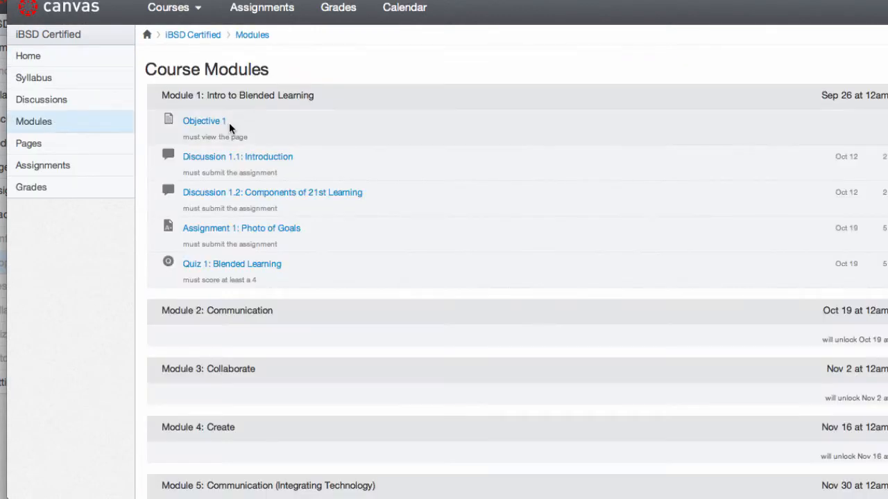
pyautogui.scroll(-3)
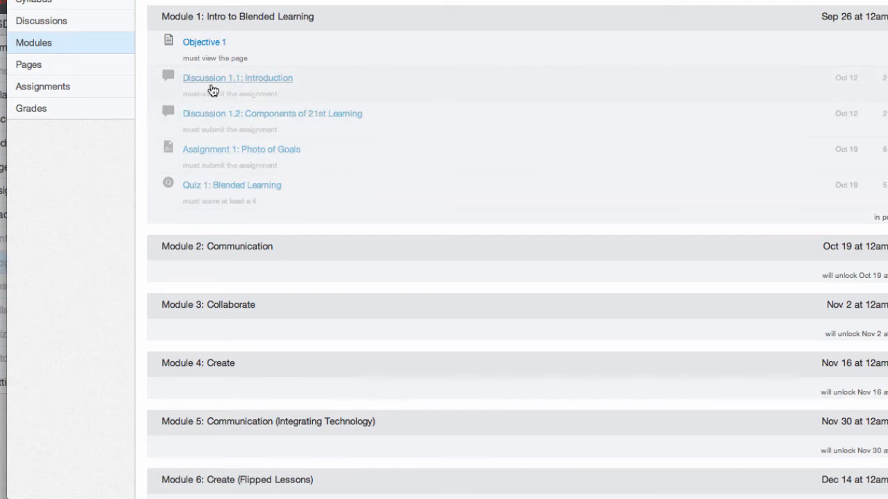
pyautogui.moveTo(221, 85)
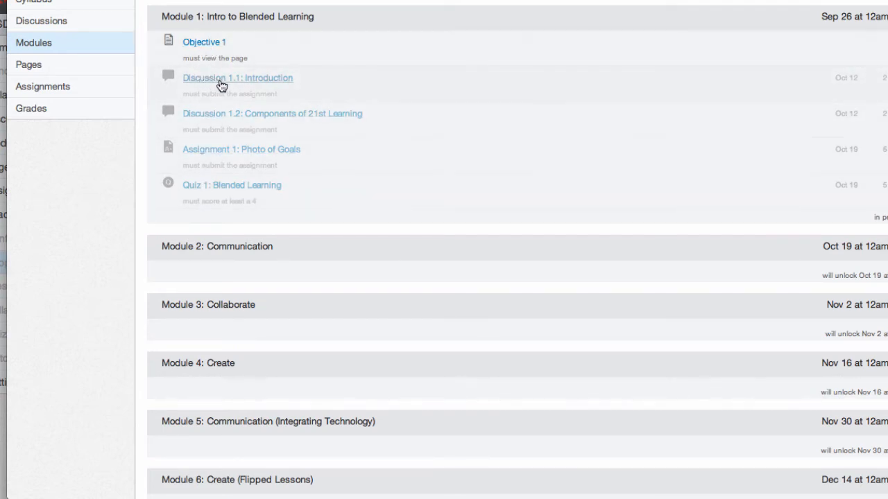
pyautogui.moveTo(191, 83)
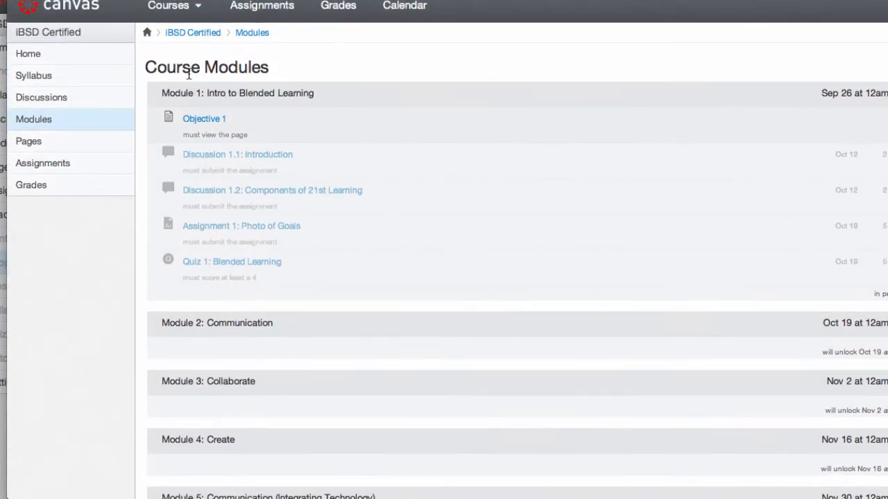
pyautogui.scroll(-3)
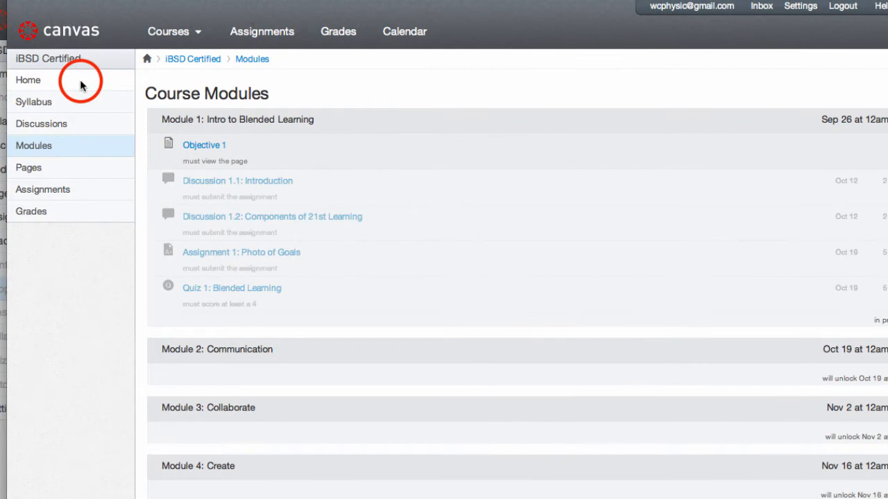
# Step: Return to the course home with its welcome message, goals and NET-T standards
pyautogui.click(29, 80)
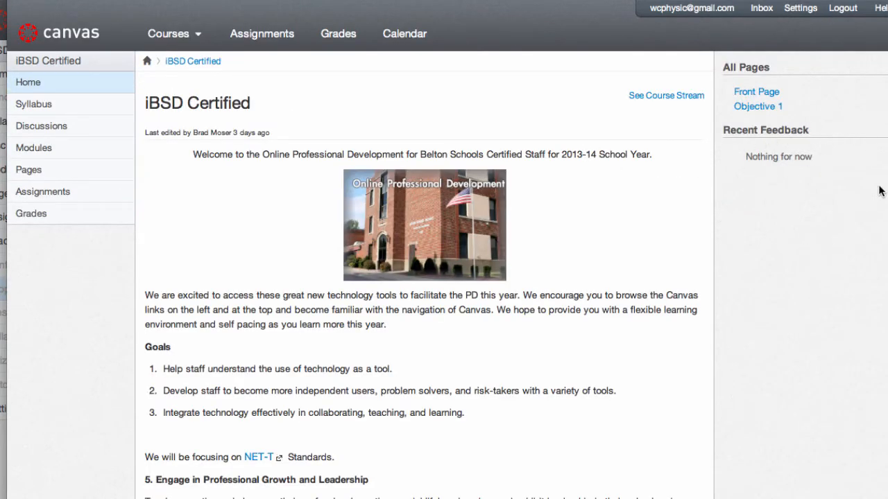
pyautogui.moveTo(851, 119)
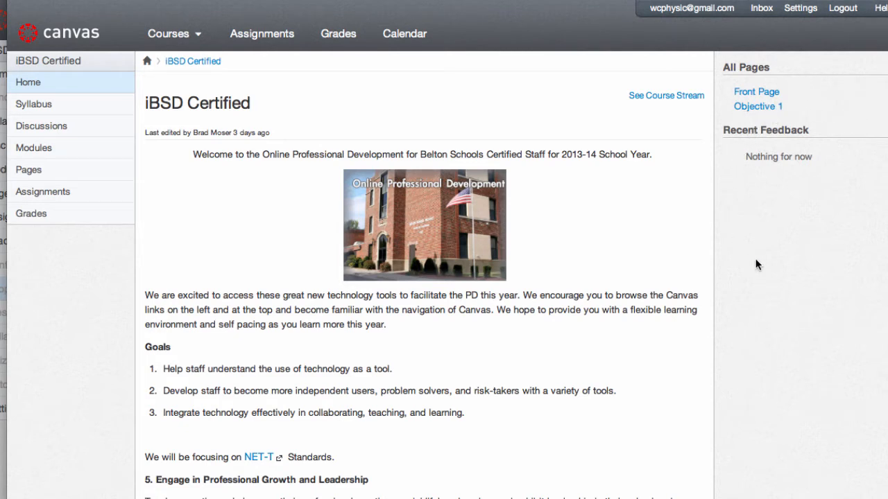
pyautogui.moveTo(887, 208)
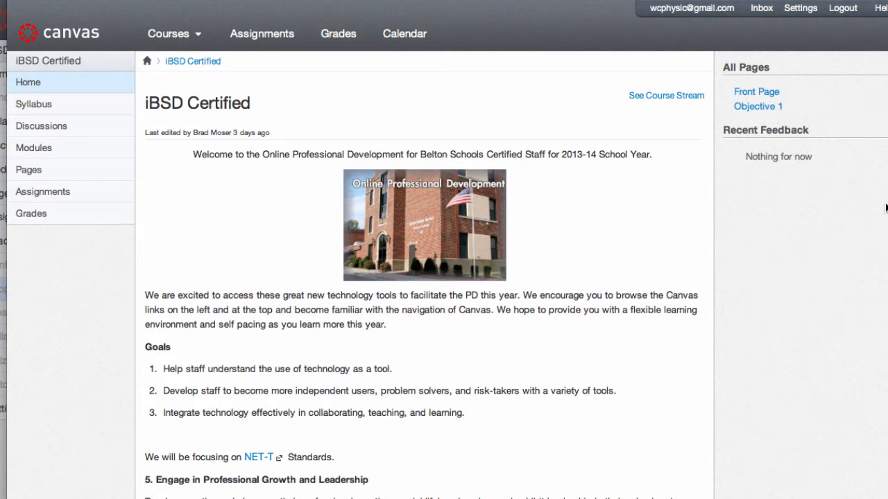
pyautogui.moveTo(766, 66)
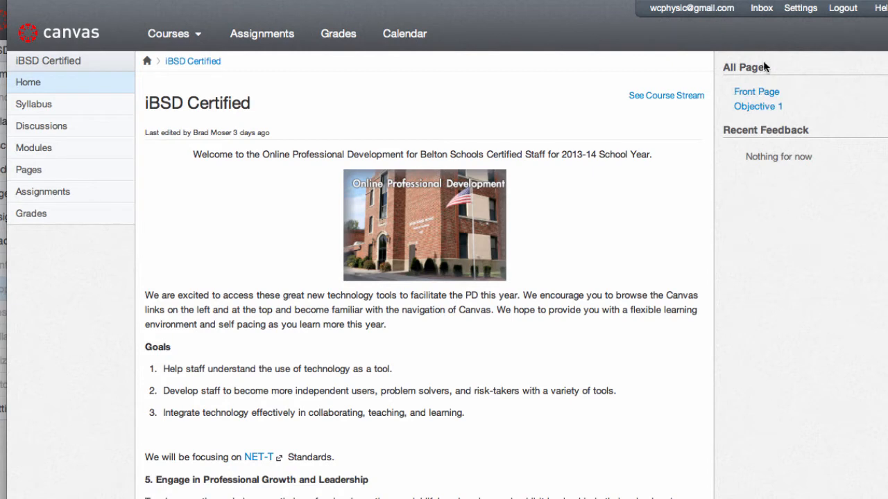
pyautogui.moveTo(761, 12)
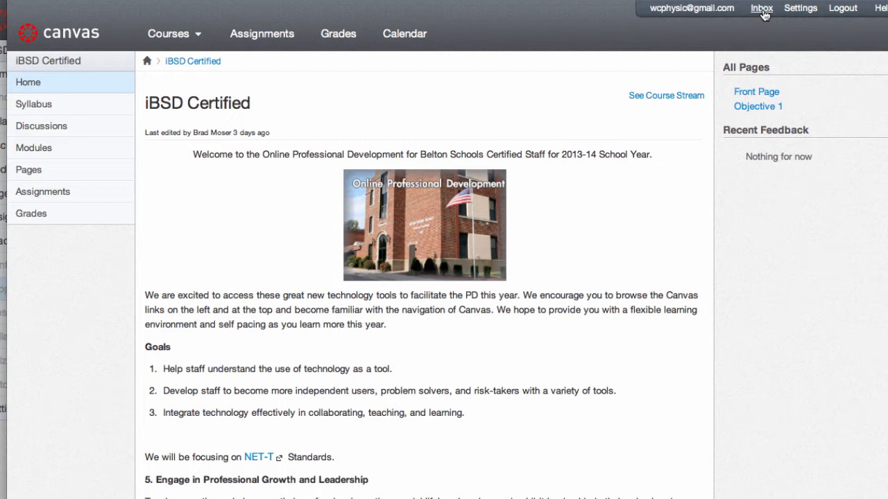
pyautogui.moveTo(795, 12)
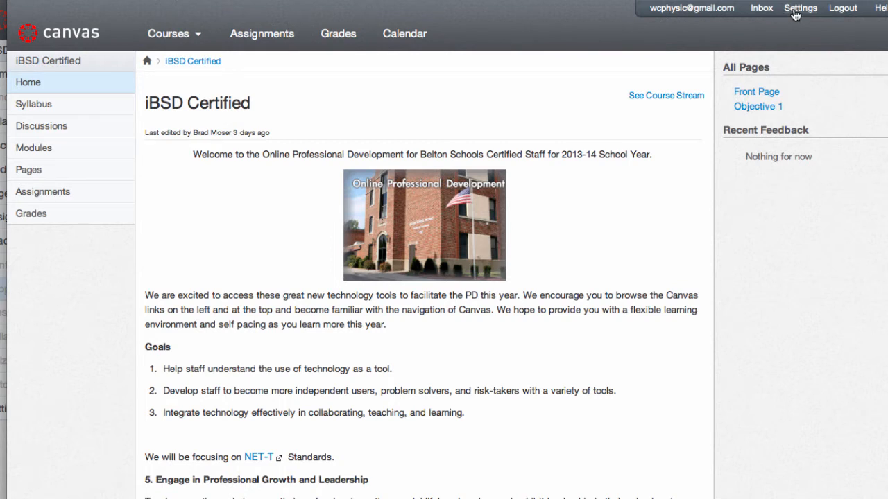
pyautogui.moveTo(799, 14)
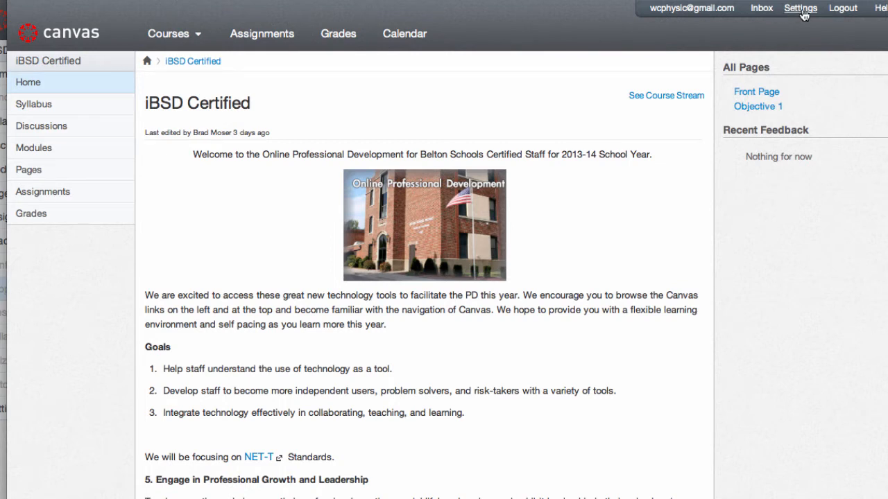
pyautogui.moveTo(842, 8)
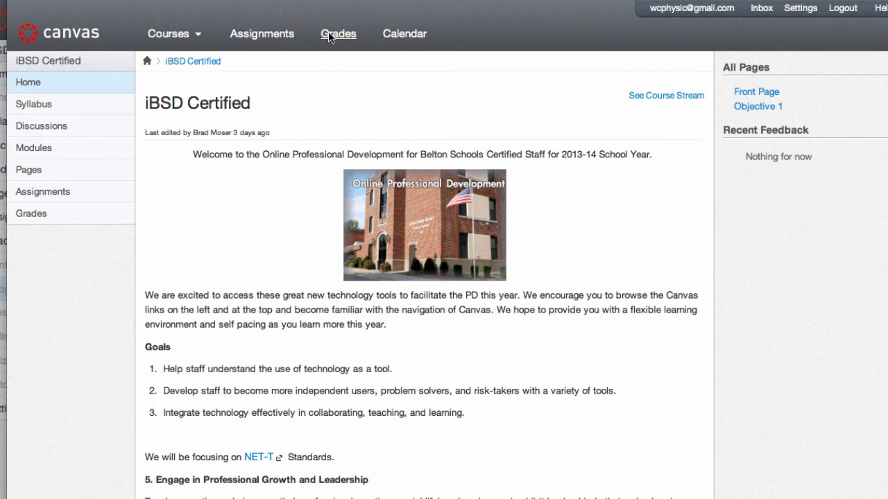
# Step: Open Grades listing two discussions, an assignment and a quiz, all ungraded
pyautogui.click(337, 34)
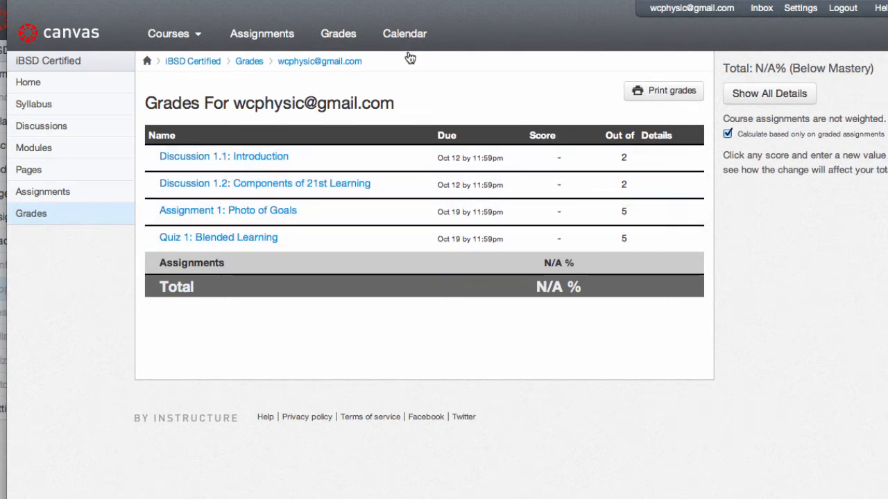
pyautogui.moveTo(405, 33)
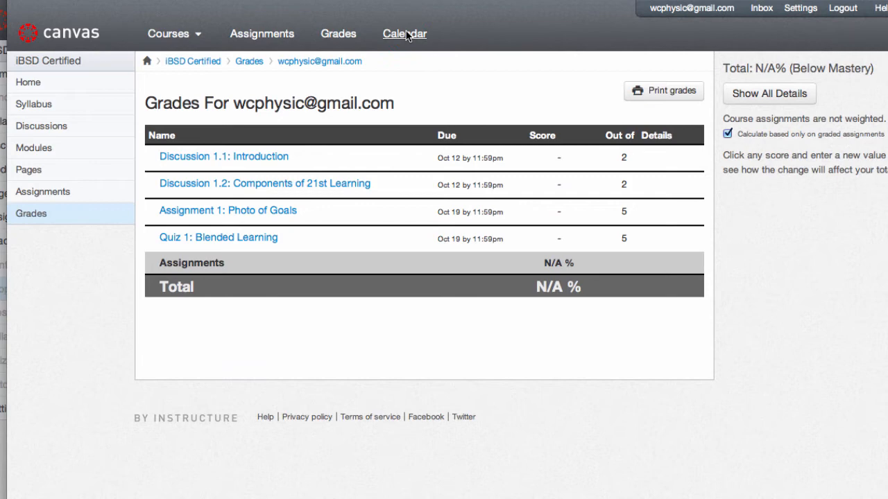
# Step: Show the October 2013 calendar: discussions due Oct 12, quiz and assignment Oct 19
pyautogui.click(404, 33)
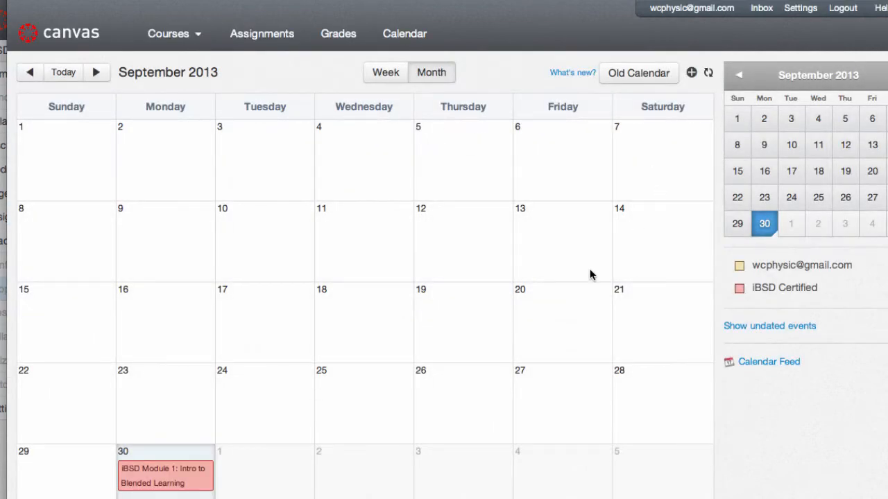
pyautogui.moveTo(397, 243)
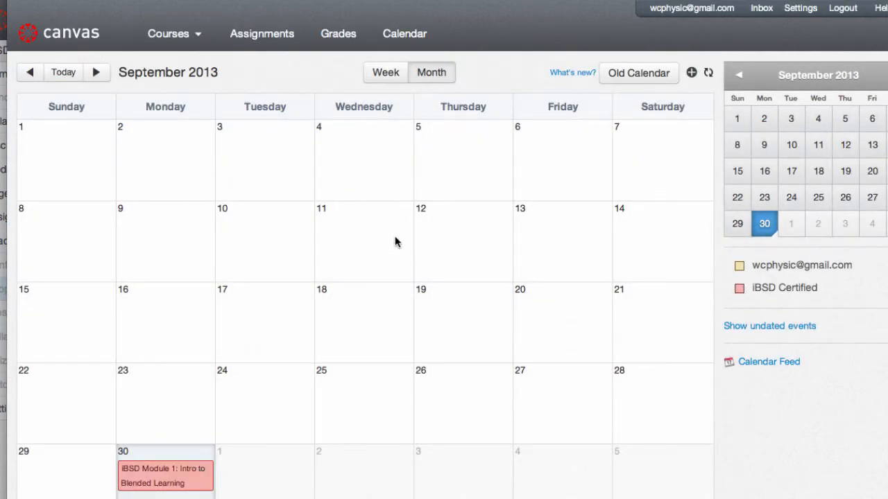
pyautogui.click(95, 72)
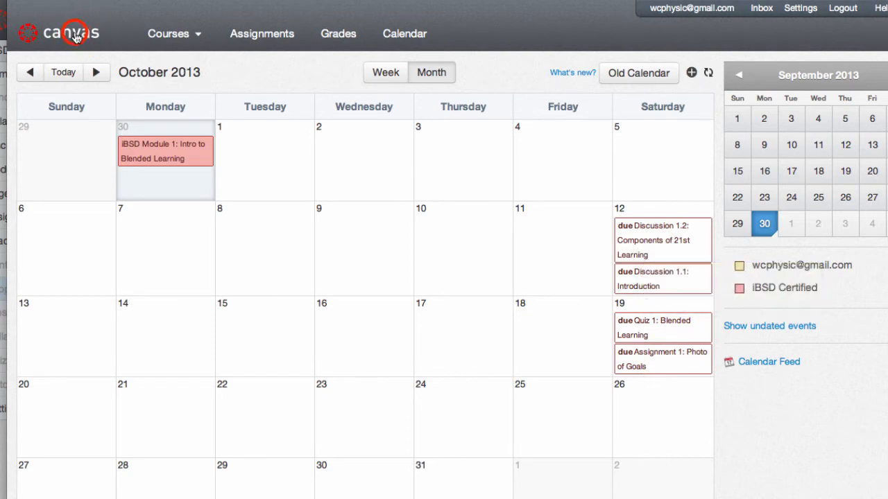
# Step: Visit the dashboard, then reopen iBSD Certified from the Courses menu
pyautogui.click(59, 33)
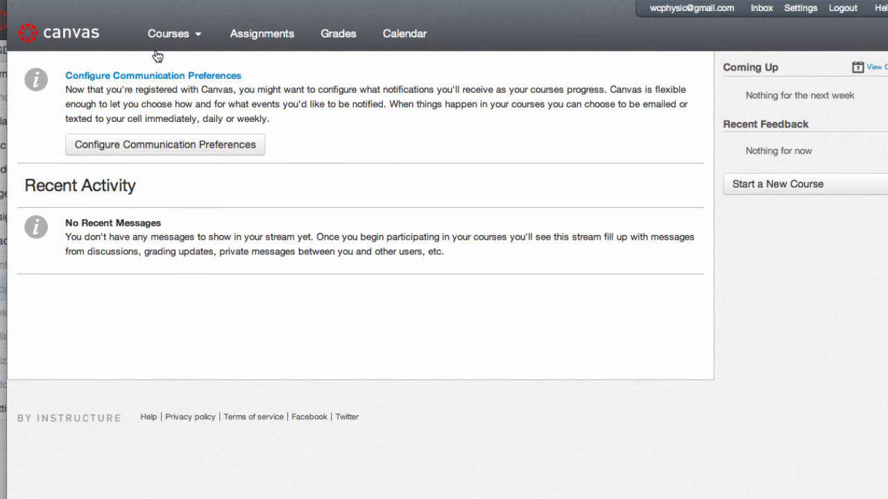
pyautogui.click(168, 34)
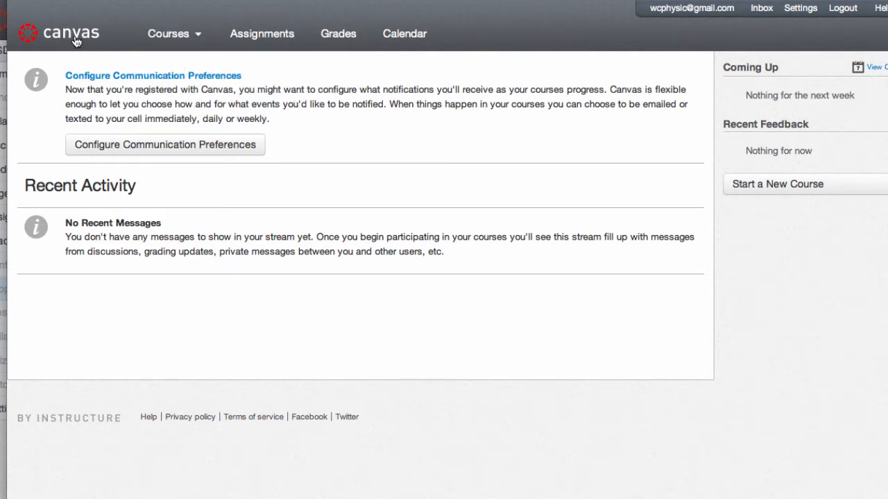
pyautogui.moveTo(303, 175)
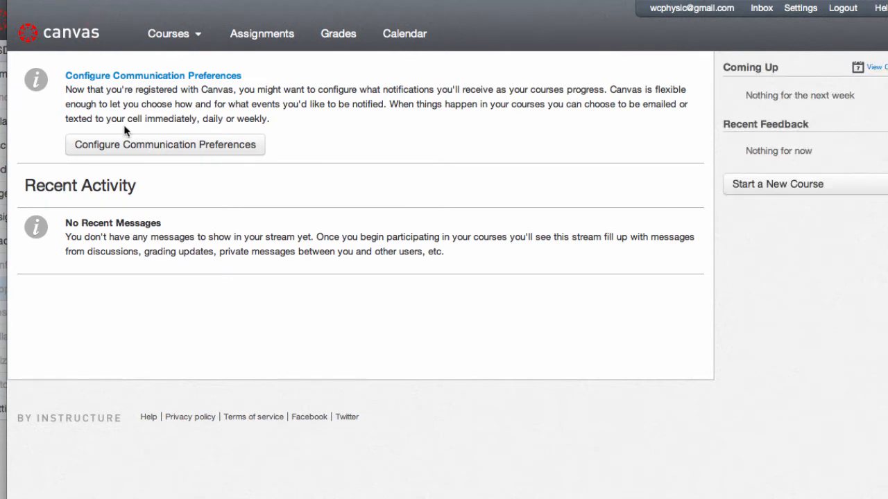
pyautogui.click(169, 33)
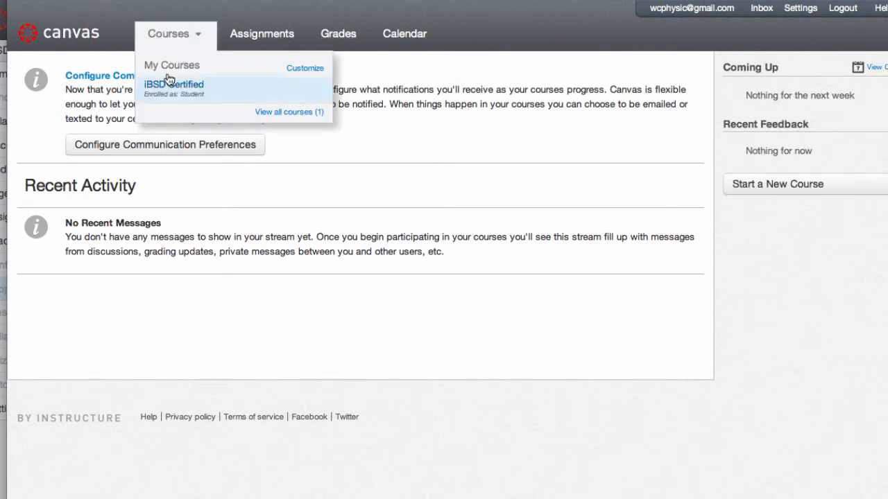
pyautogui.click(188, 90)
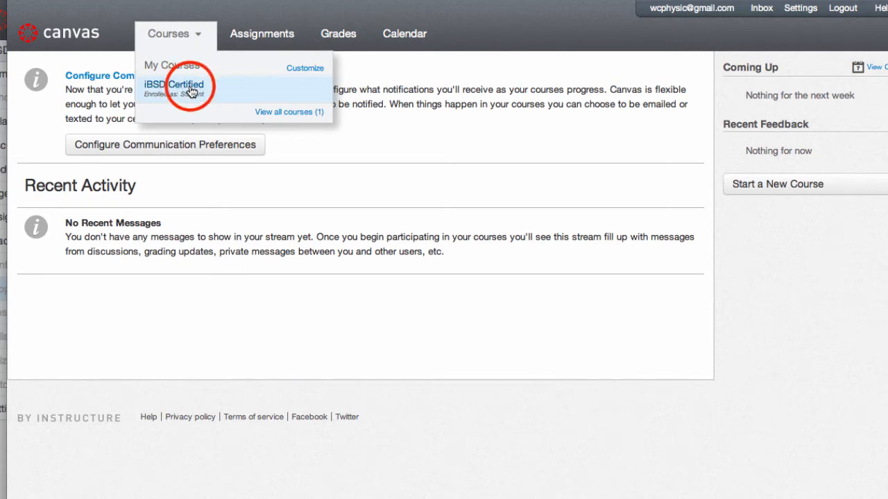
pyautogui.click(176, 84)
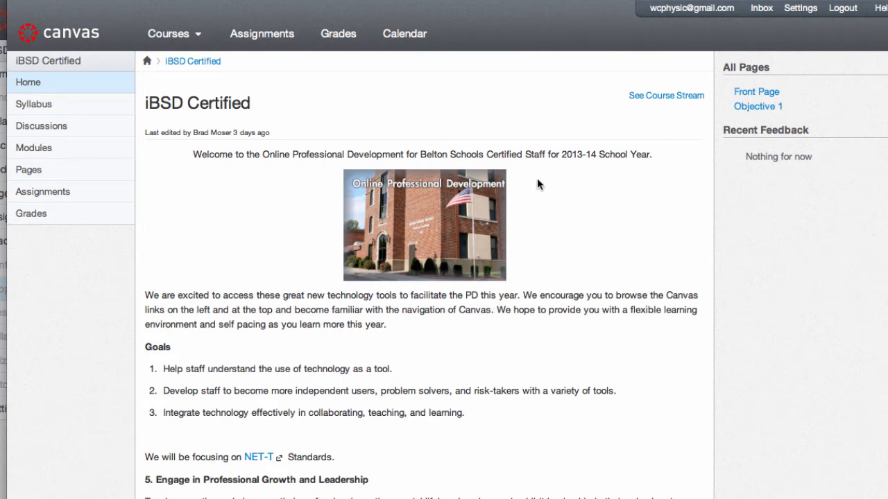
pyautogui.moveTo(628, 34)
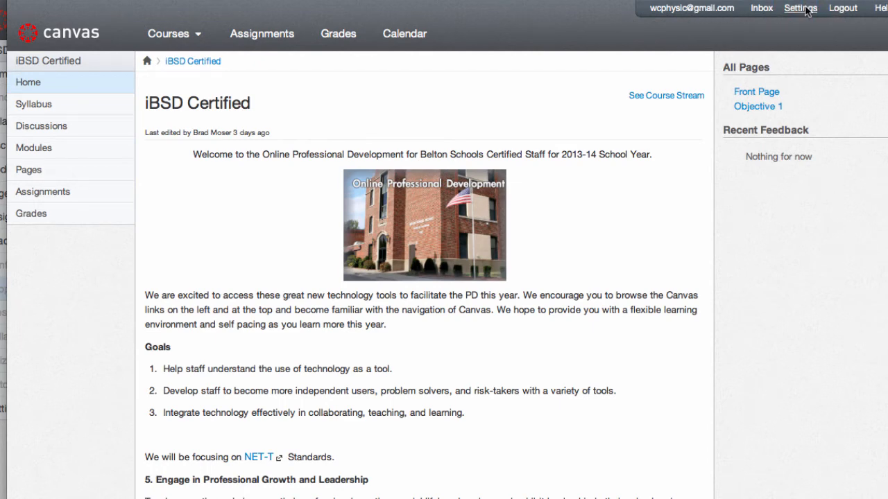
pyautogui.click(800, 8)
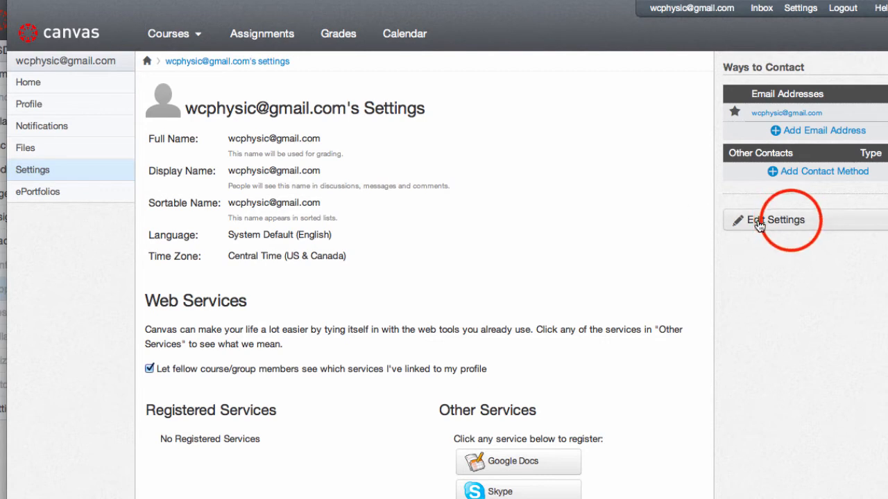
pyautogui.click(772, 219)
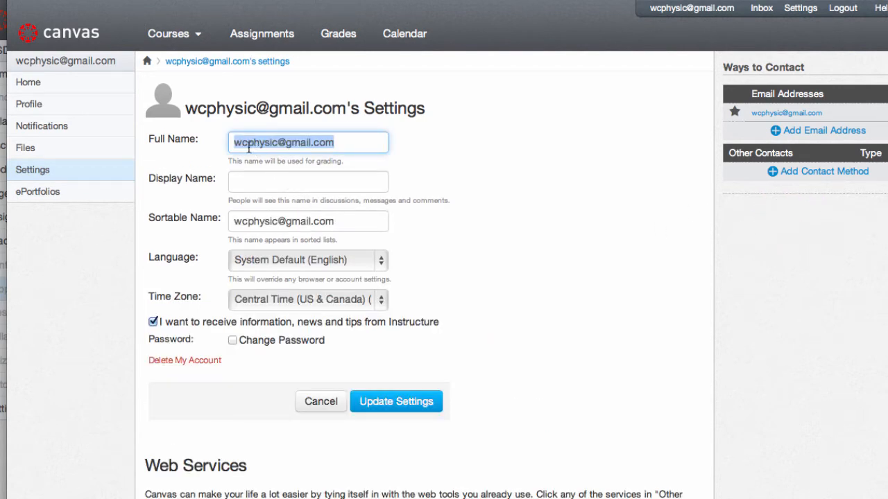
pyautogui.write('Brad Moser')
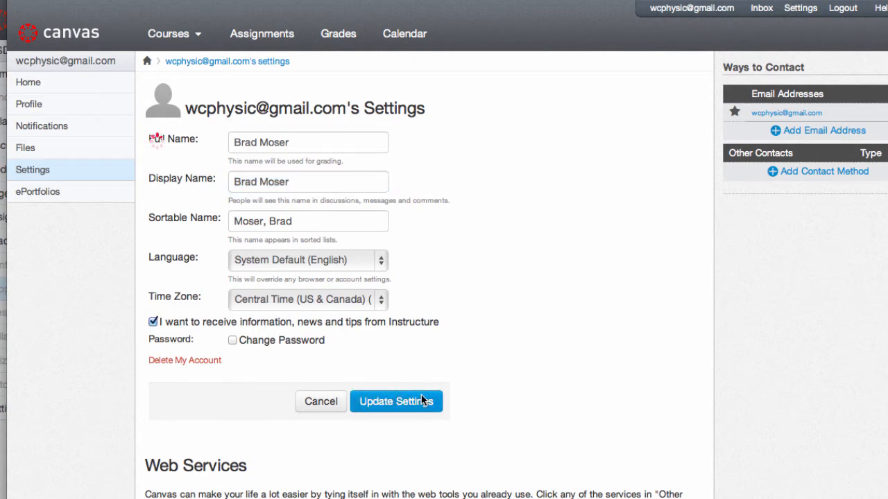
pyautogui.click(396, 401)
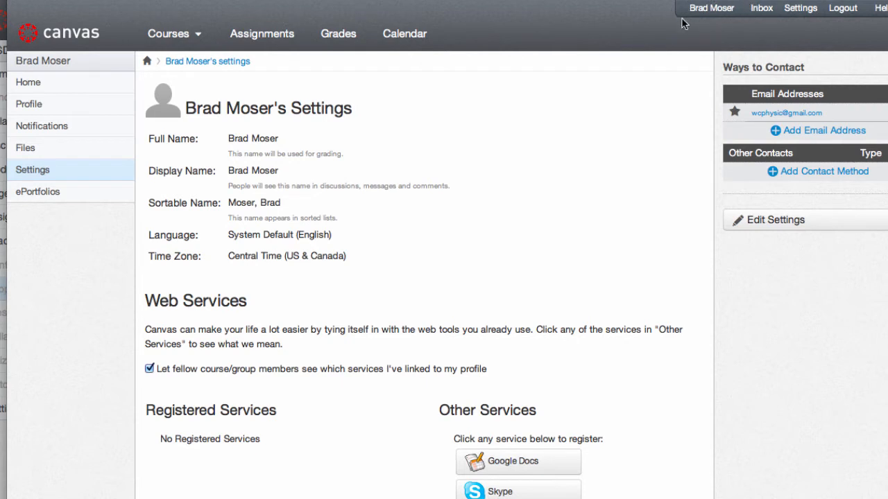
pyautogui.moveTo(714, 30)
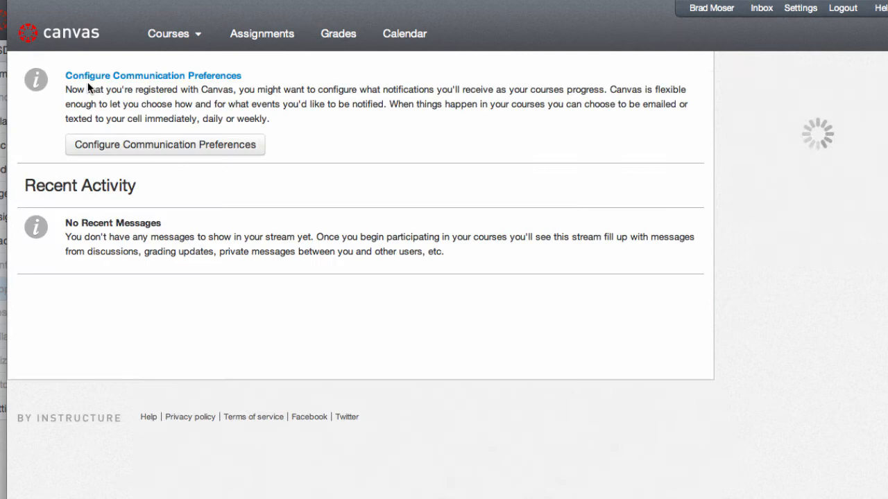
# Step: Go to the iBSD Certified course from the Courses menu and view its syllabus
pyautogui.click(168, 33)
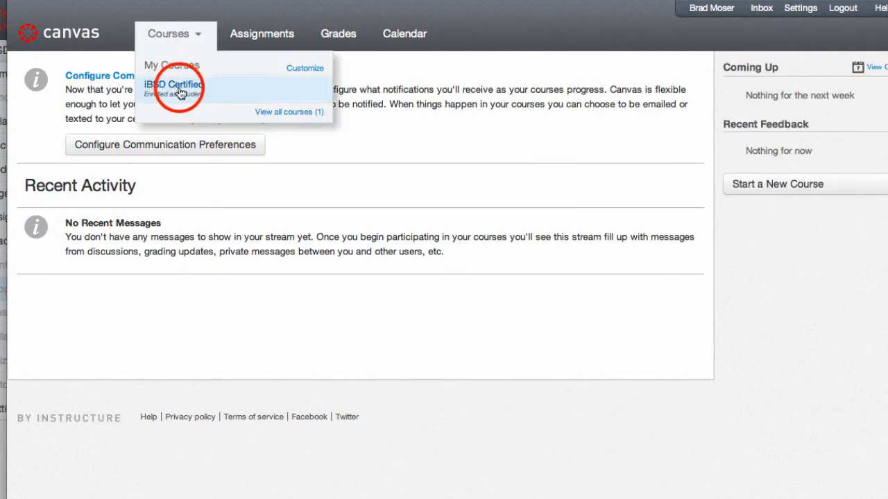
pyautogui.click(177, 84)
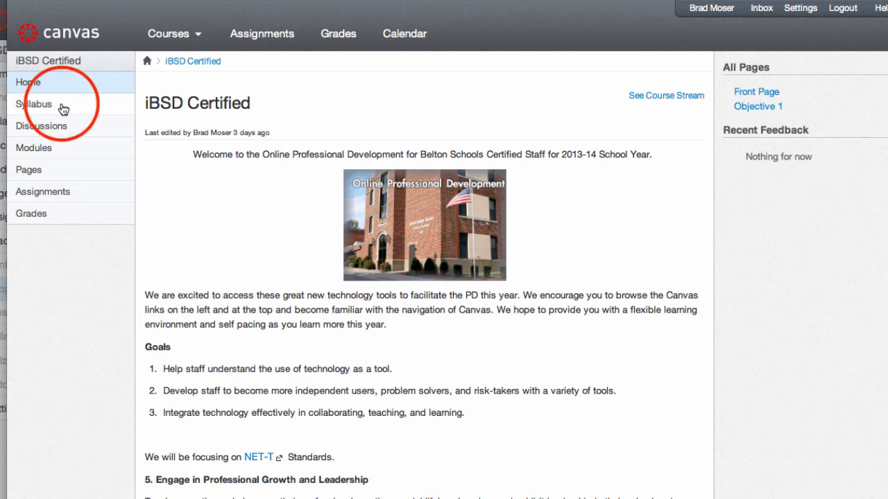
pyautogui.click(34, 104)
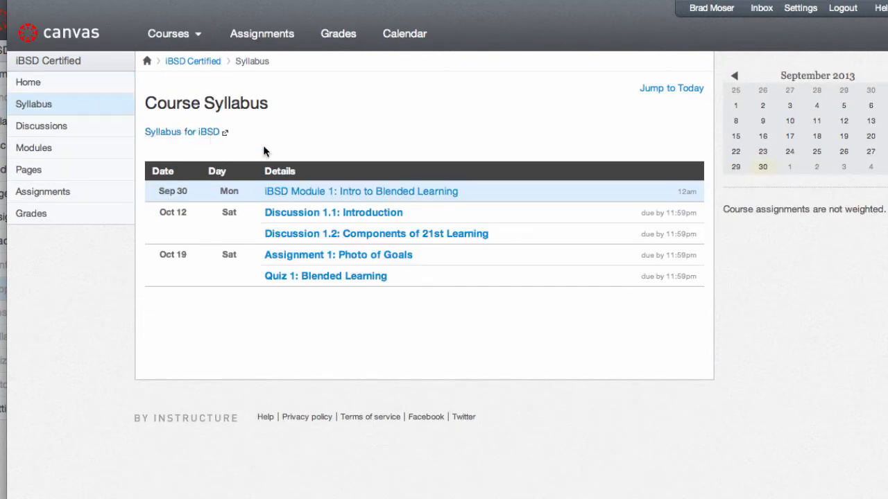
pyautogui.moveTo(517, 280)
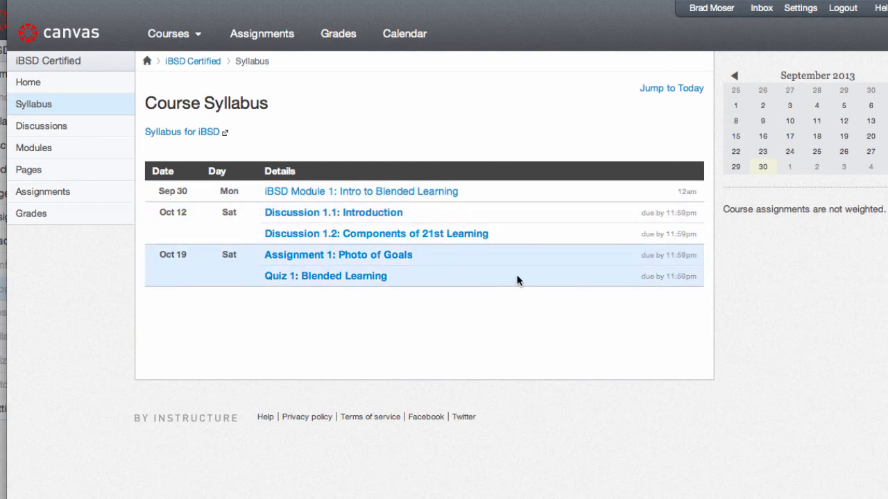
pyautogui.moveTo(165, 135)
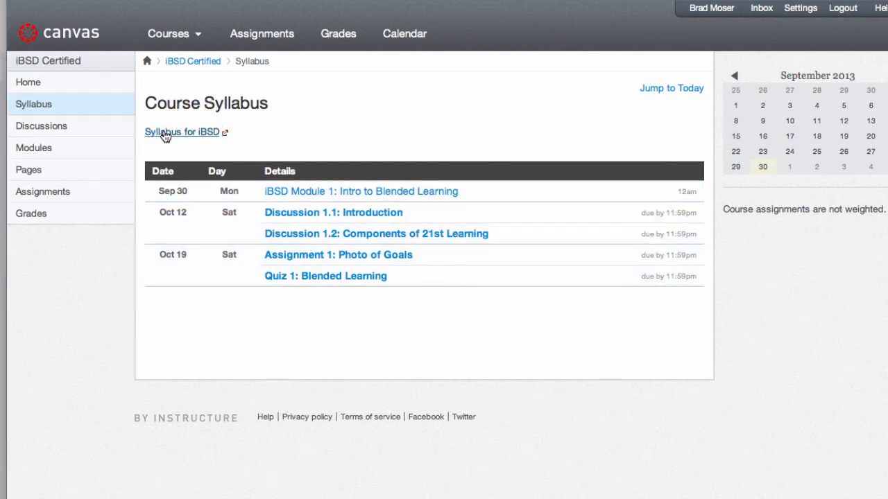
pyautogui.click(182, 132)
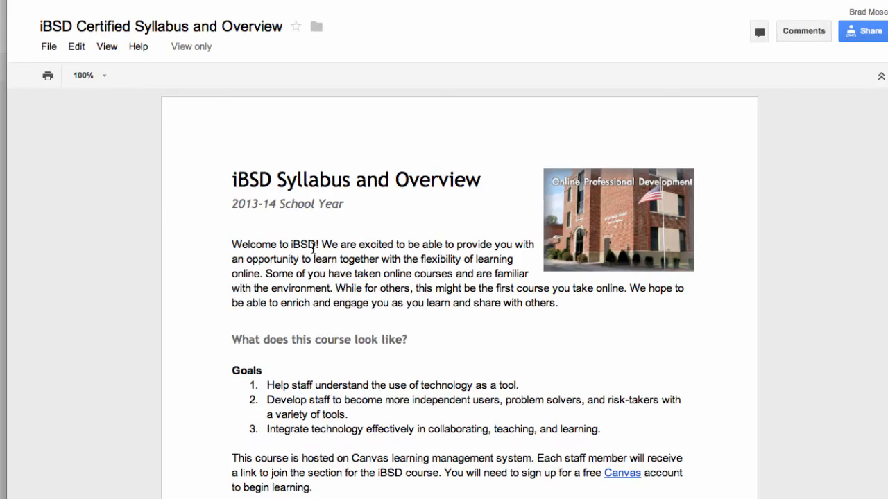
pyautogui.scroll(-3)
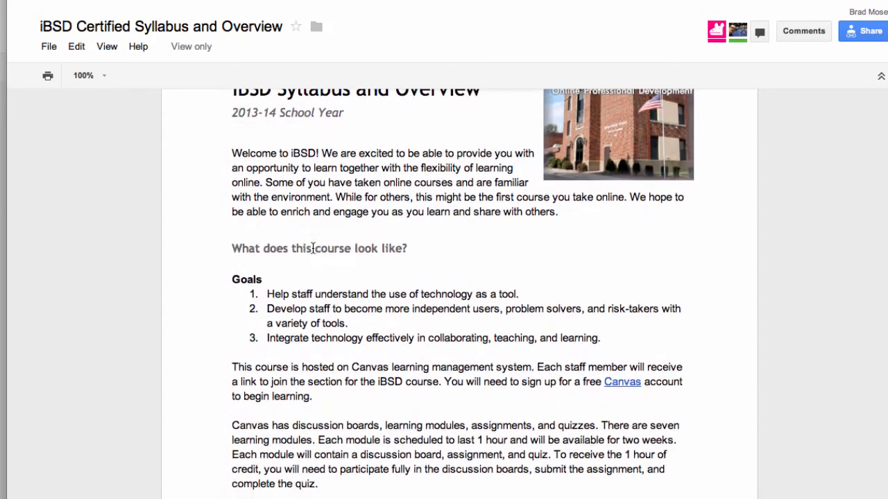
pyautogui.scroll(-3)
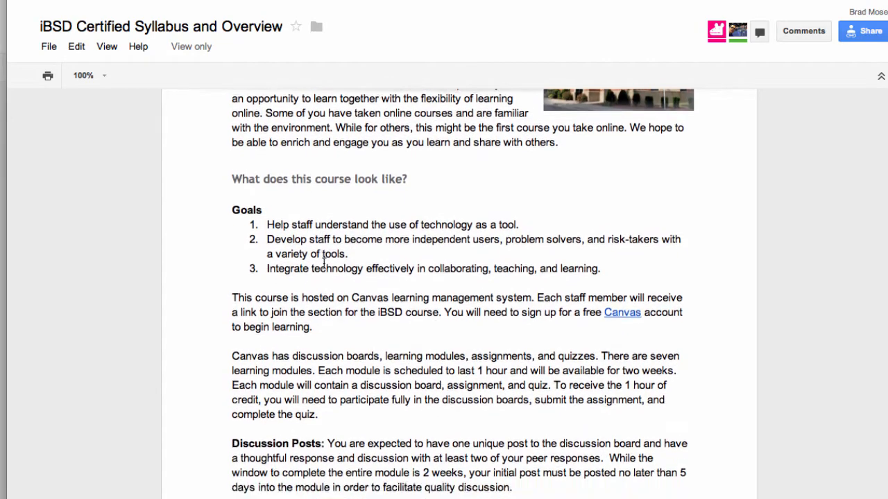
pyautogui.scroll(-3)
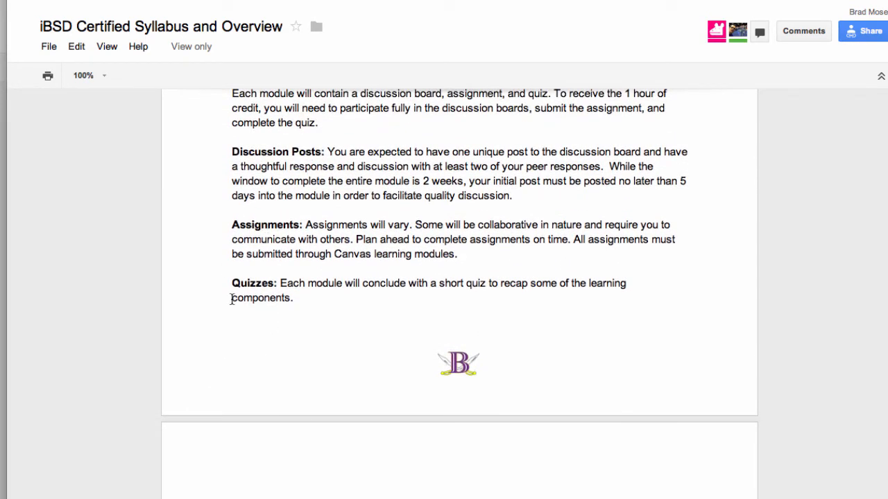
pyautogui.scroll(-3)
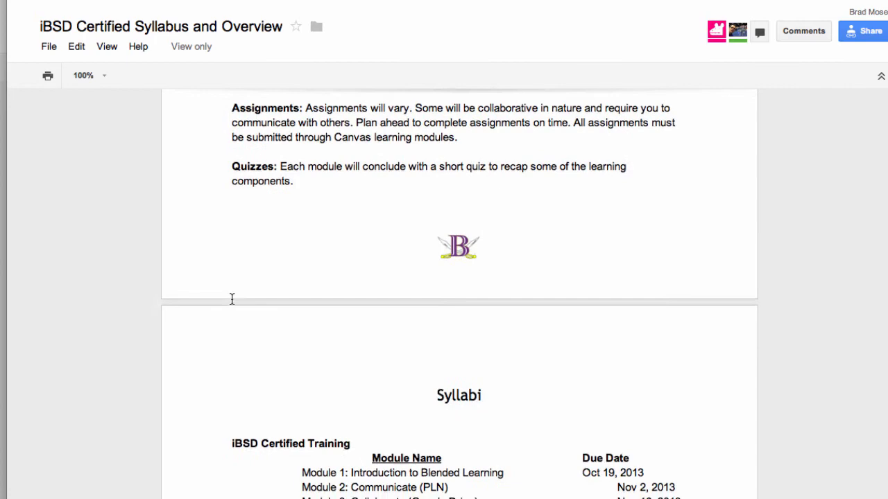
pyautogui.scroll(-3)
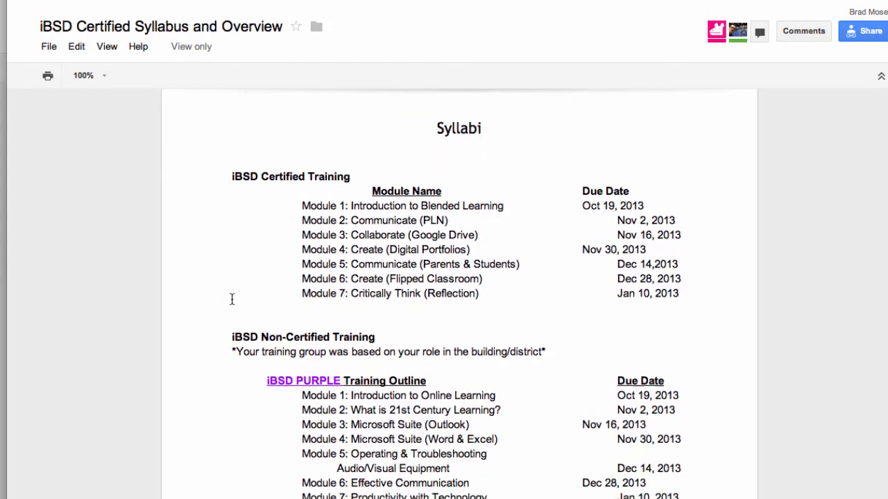
pyautogui.scroll(-3)
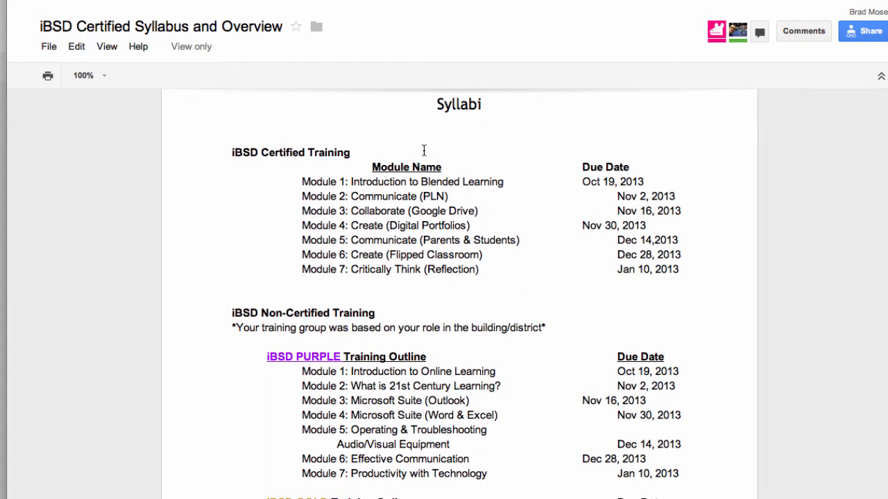
pyautogui.scroll(-3)
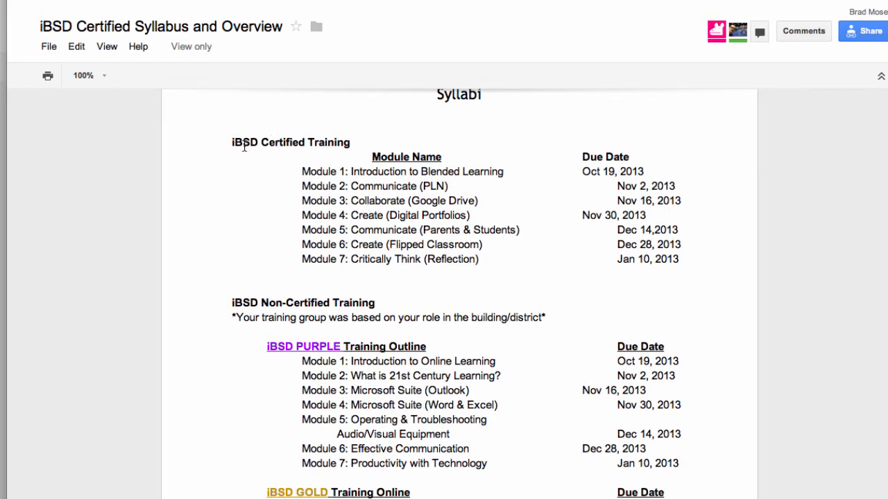
pyautogui.scroll(-3)
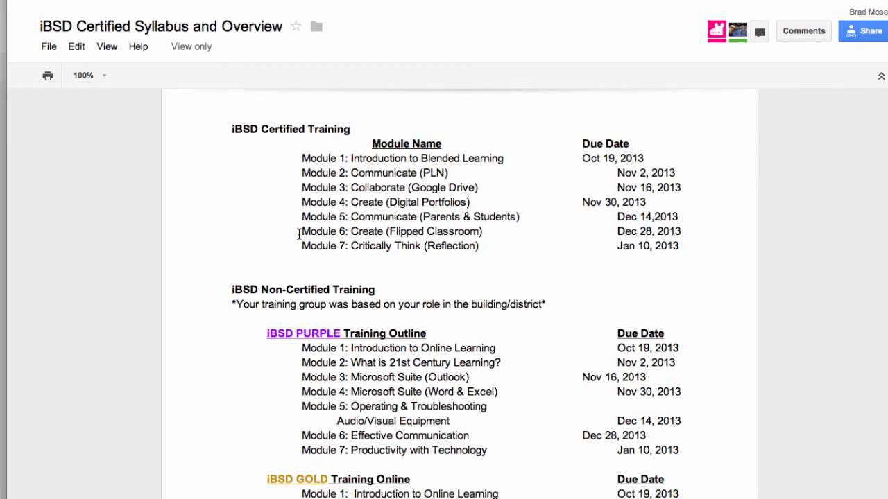
pyautogui.scroll(-3)
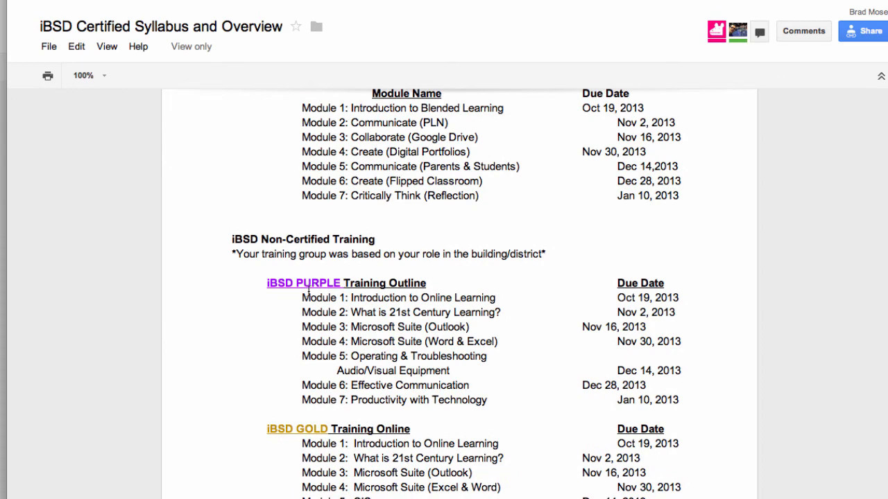
pyautogui.scroll(-3)
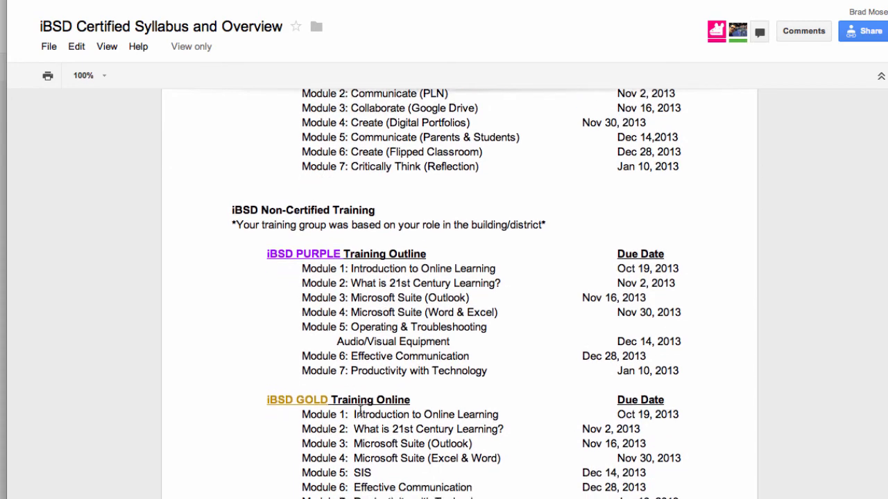
pyautogui.scroll(3)
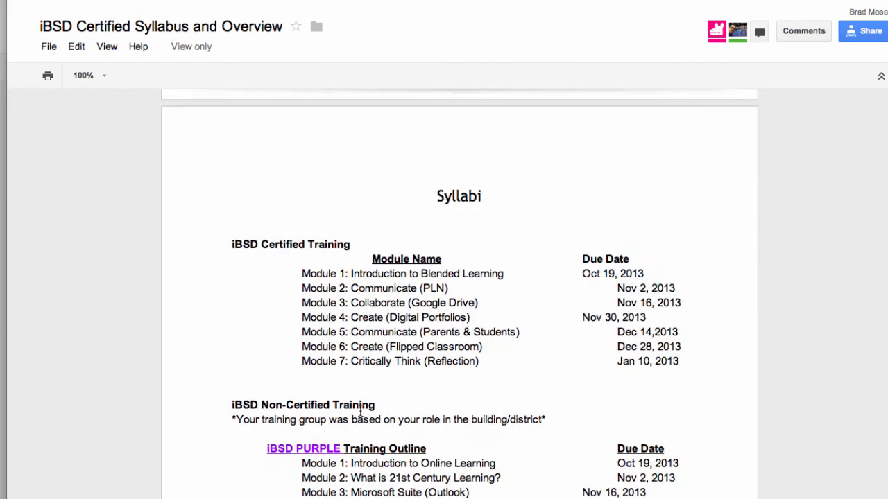
pyautogui.scroll(-3)
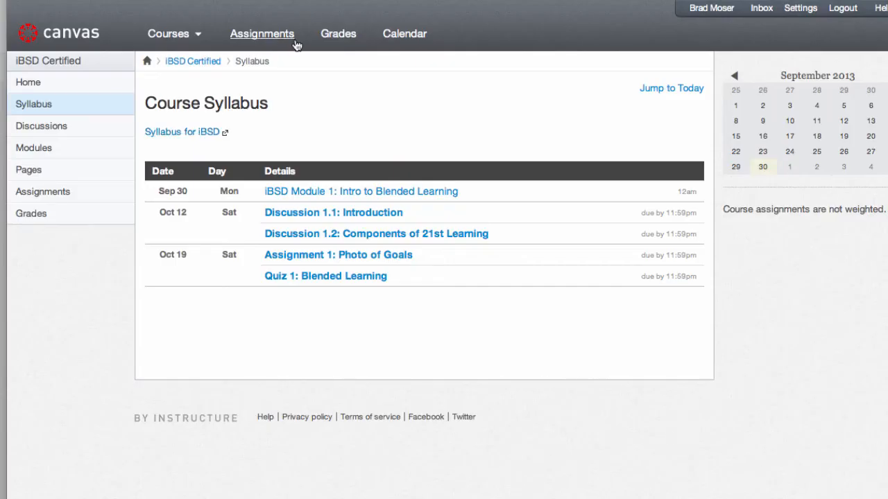
# Step: Reopen the graded Discussion 1.1: Introduction topic from the course discussions list
pyautogui.click(261, 33)
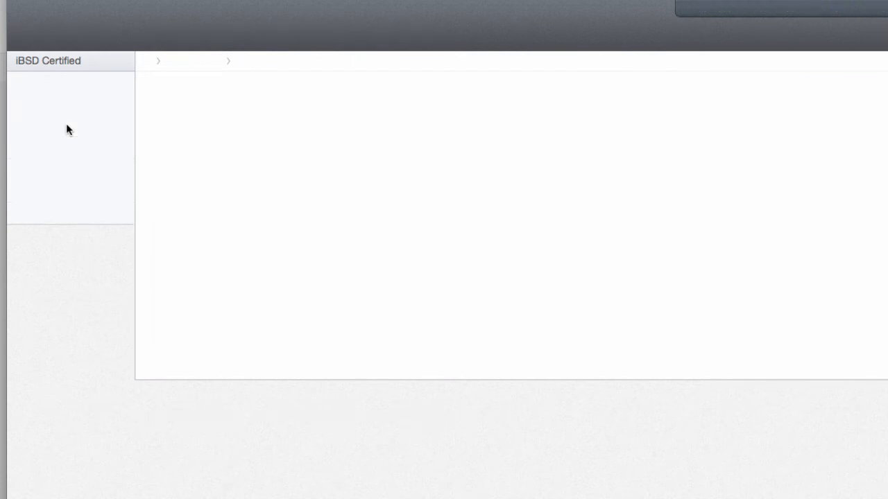
pyautogui.click(41, 126)
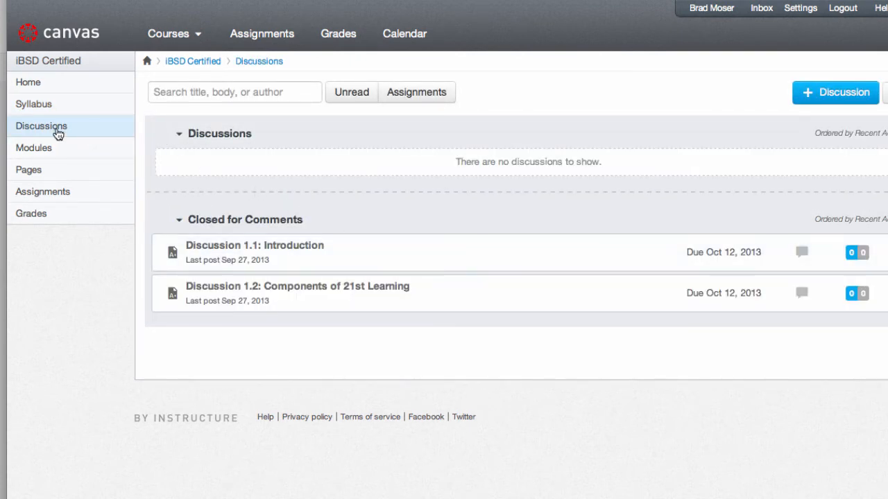
pyautogui.moveTo(310, 247)
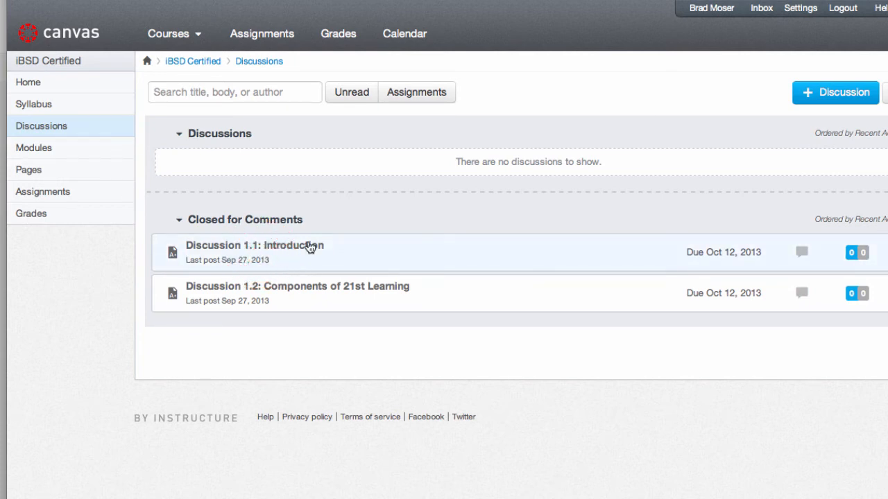
pyautogui.click(256, 245)
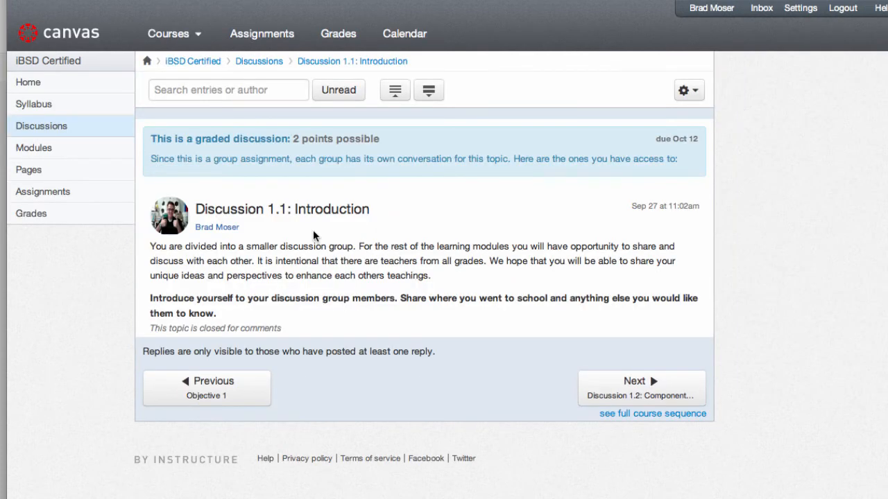
pyautogui.moveTo(395, 350)
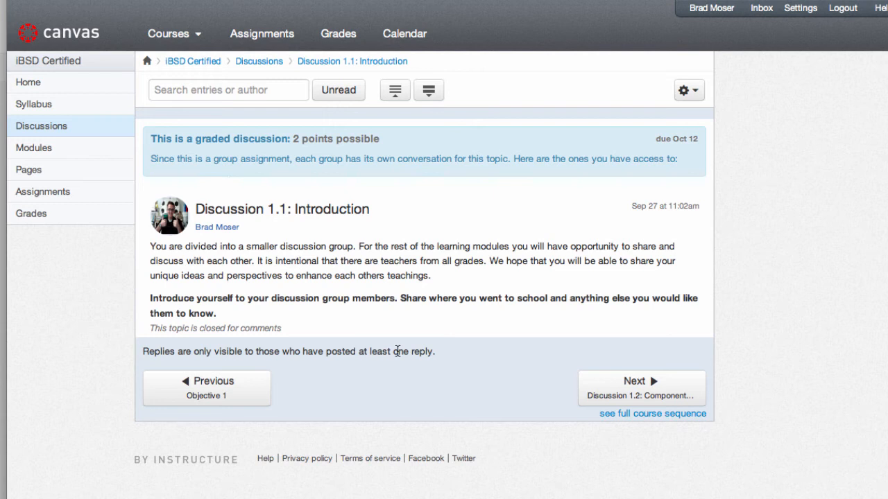
pyautogui.moveTo(192, 313)
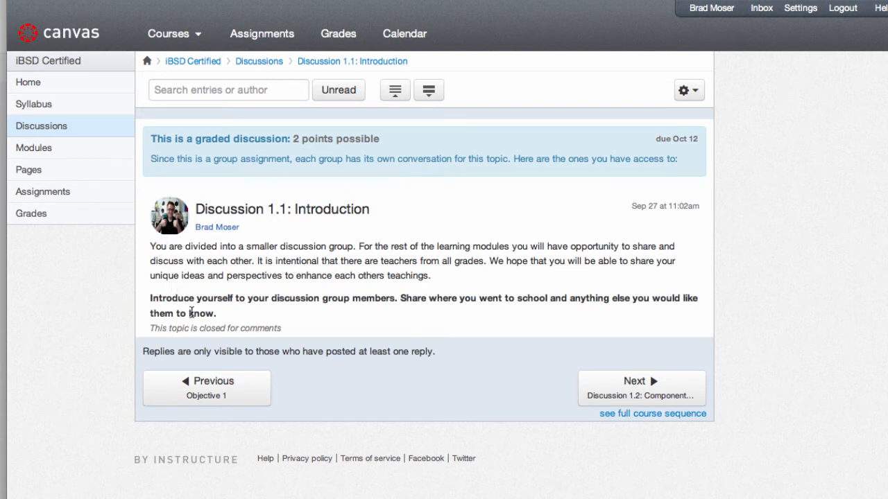
pyautogui.moveTo(308, 350)
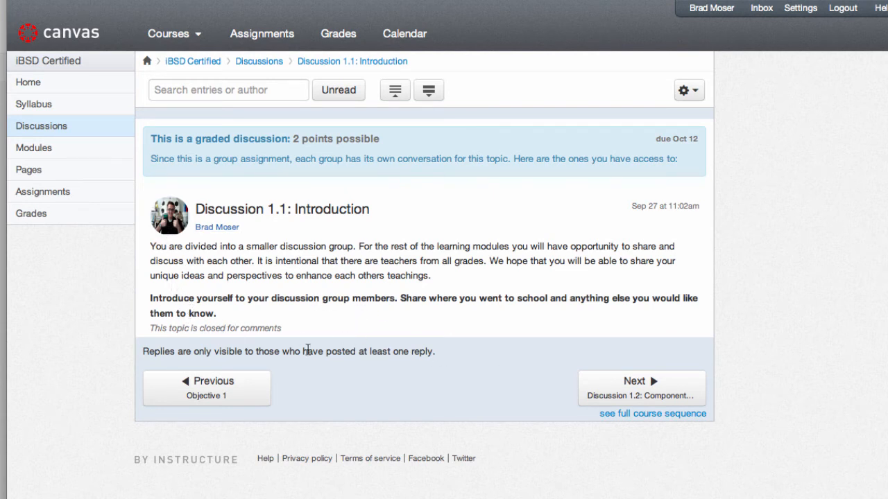
pyautogui.moveTo(444, 356)
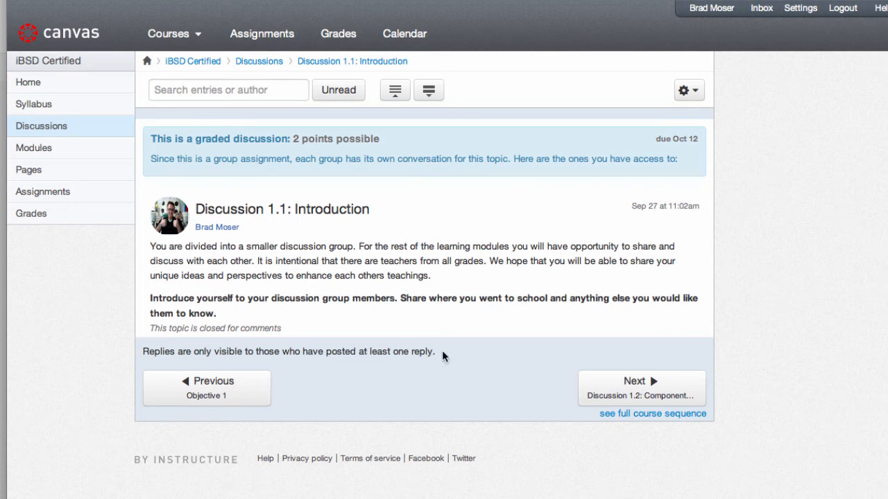
pyautogui.moveTo(179, 232)
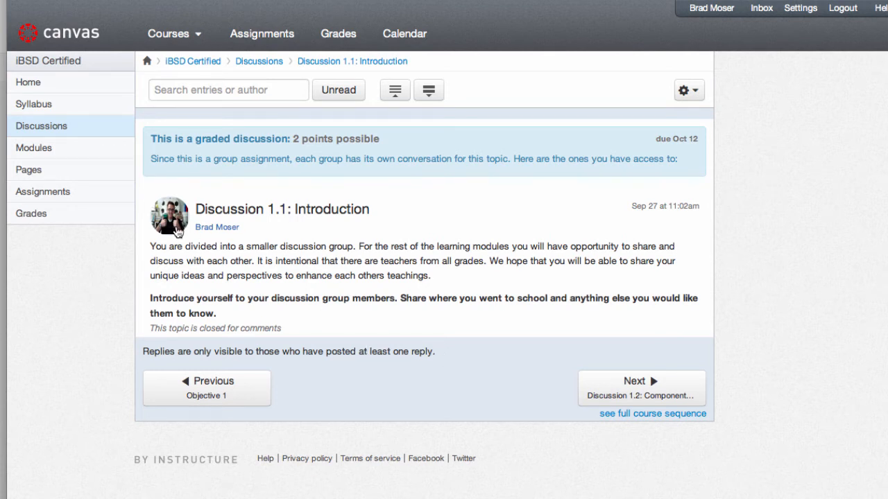
pyautogui.moveTo(279, 293)
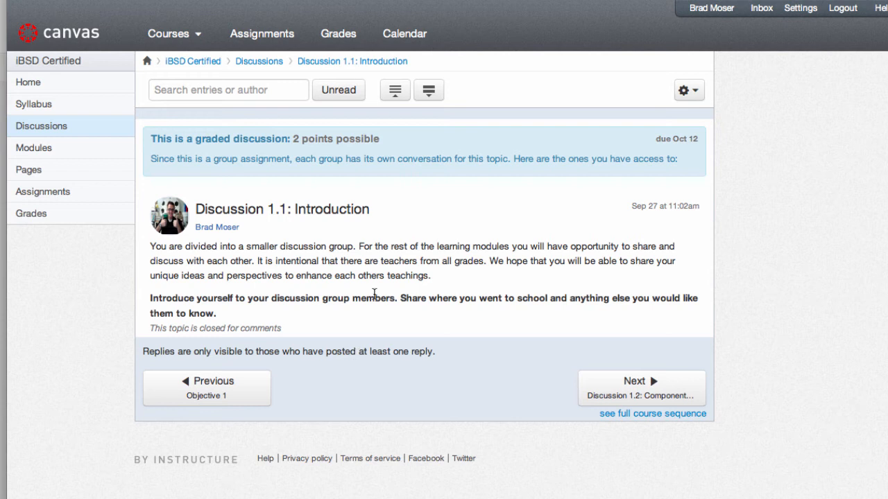
pyautogui.moveTo(456, 294)
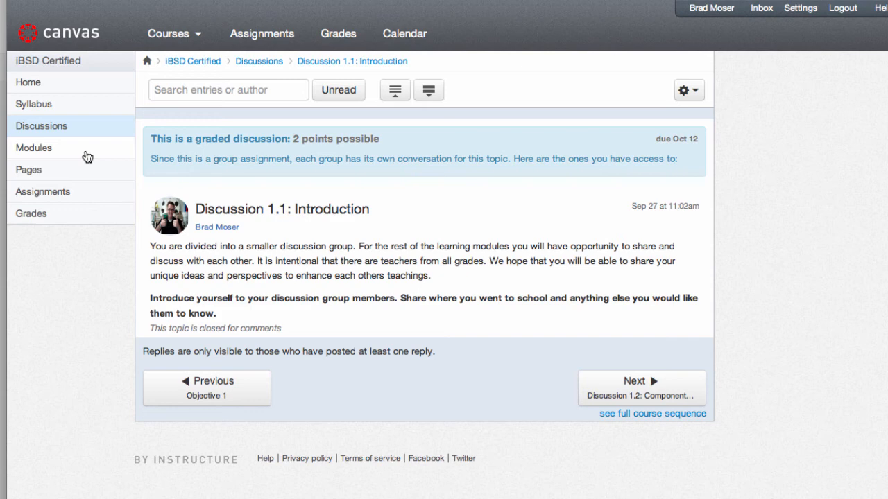
pyautogui.moveTo(79, 155)
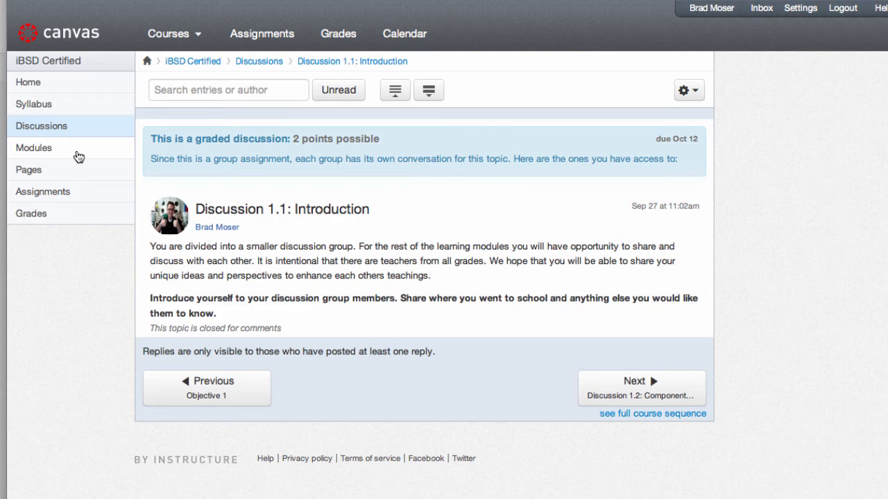
pyautogui.moveTo(79, 194)
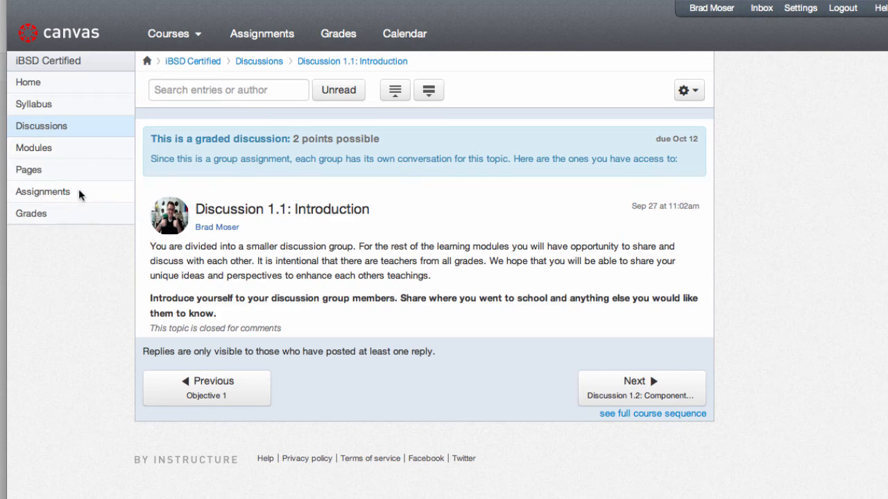
# Step: View Assignment 1: Photo of Goals from the Assignments list to check its Module 1 prerequisites
pyautogui.click(43, 192)
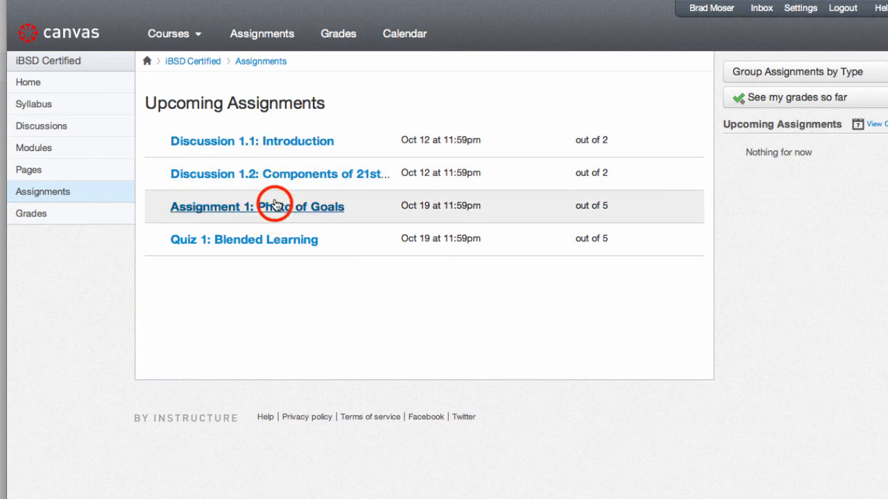
pyautogui.click(256, 207)
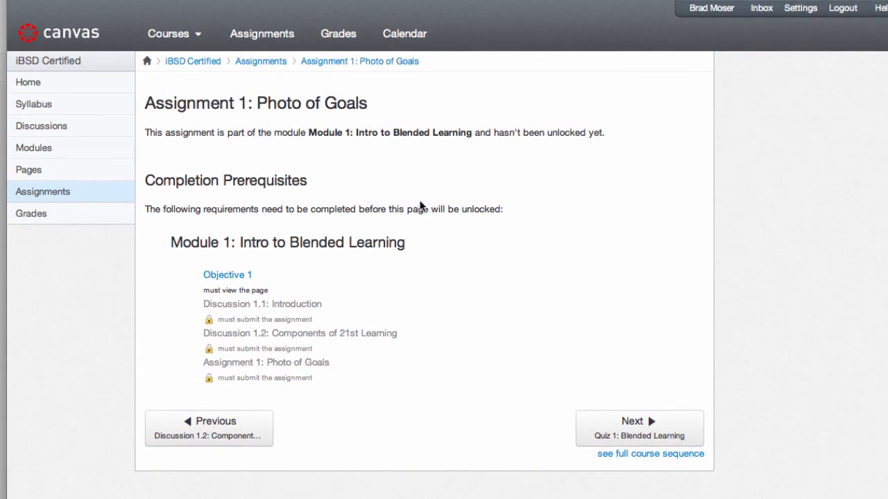
pyautogui.moveTo(280, 224)
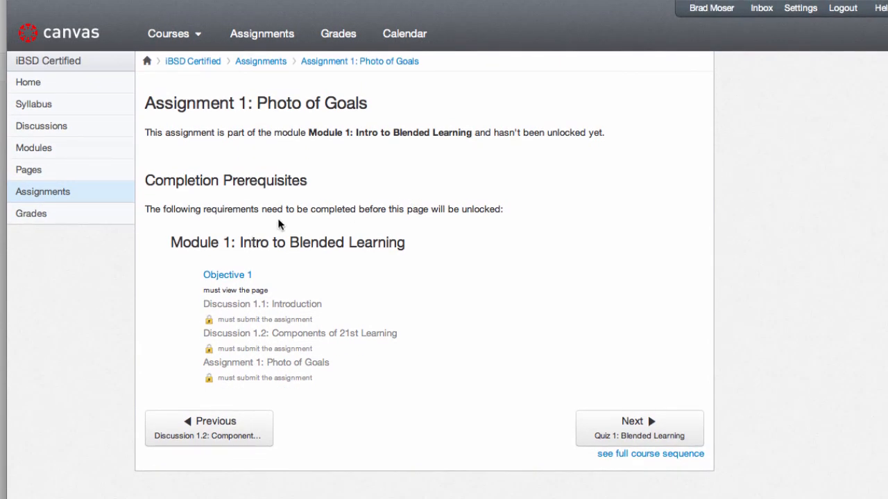
pyautogui.moveTo(390, 212)
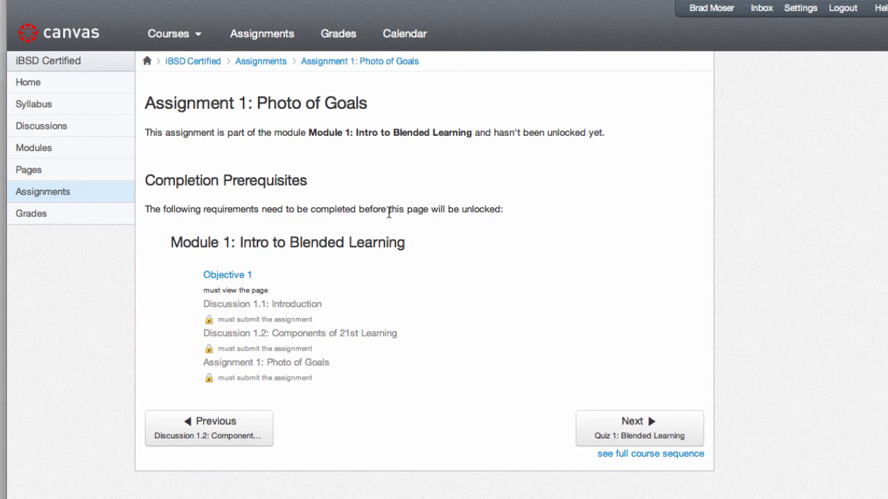
pyautogui.moveTo(79, 208)
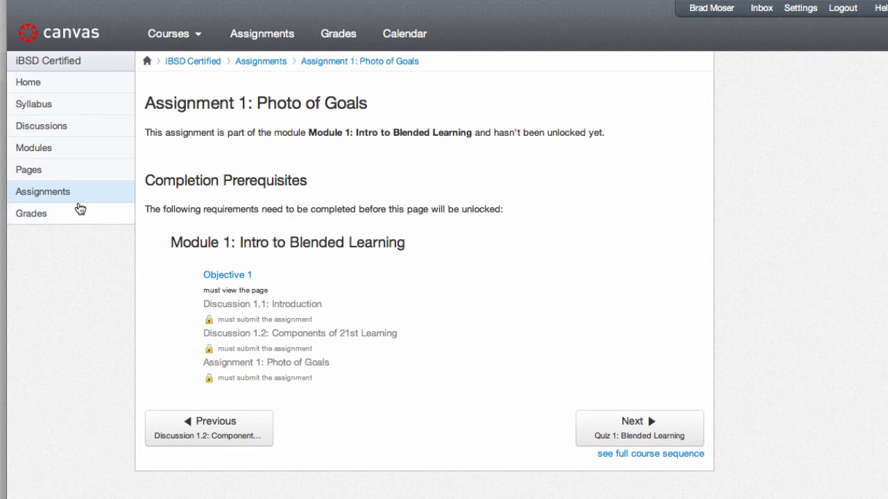
pyautogui.moveTo(618, 68)
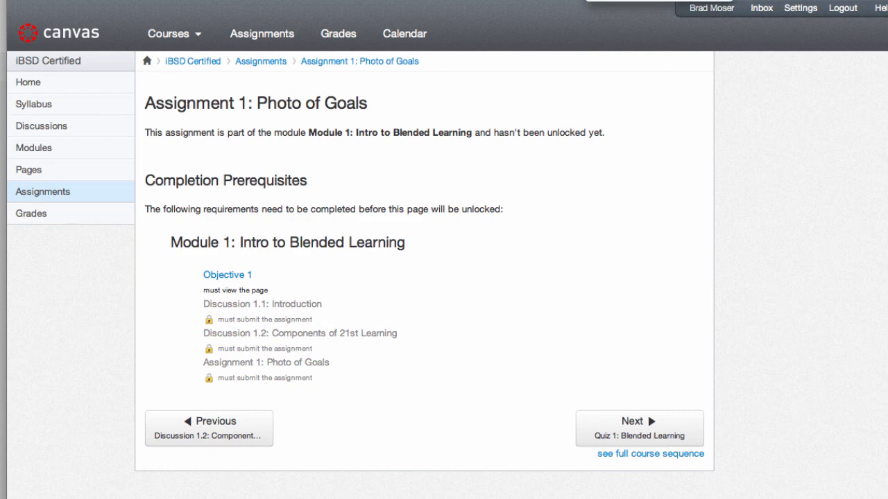
pyautogui.moveTo(233, 116)
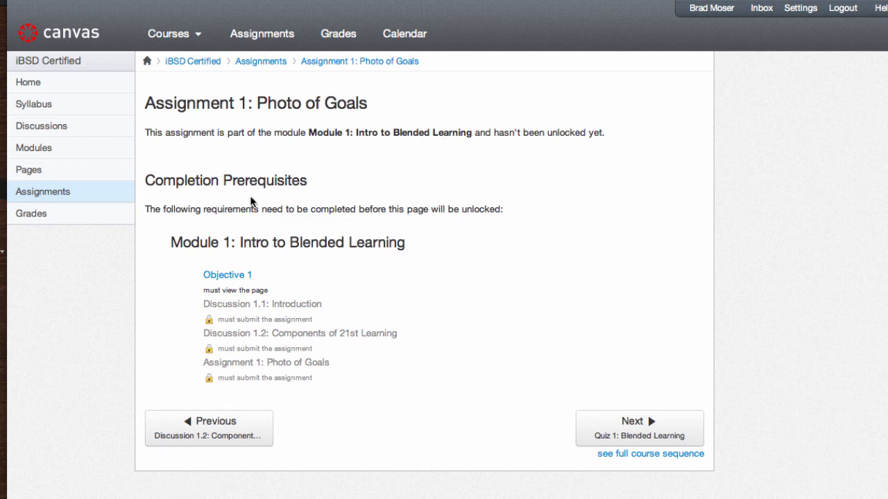
pyautogui.moveTo(236, 261)
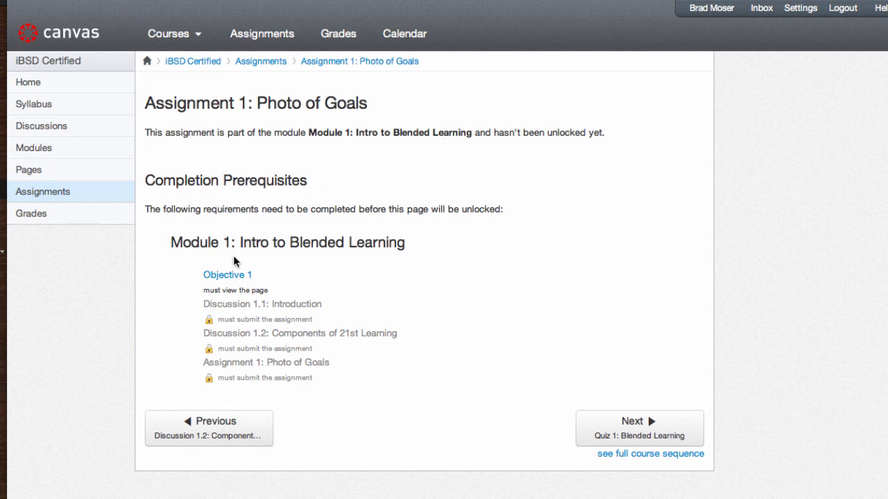
pyautogui.moveTo(227, 274)
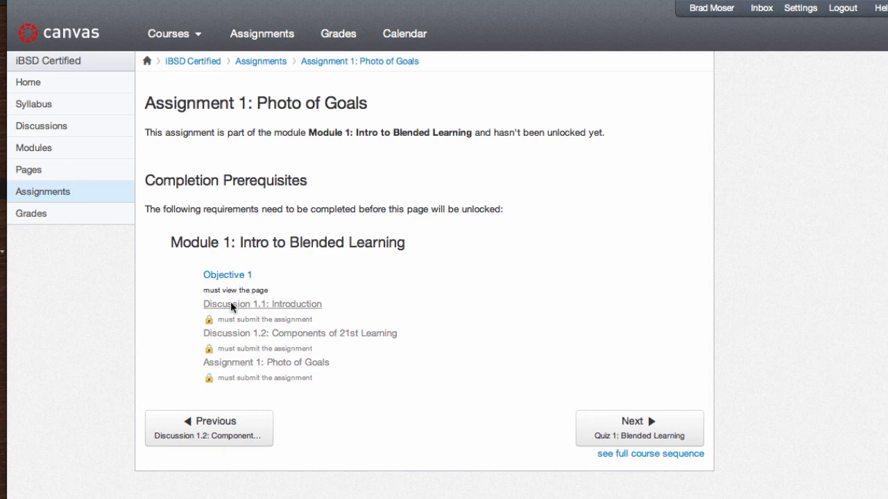
pyautogui.moveTo(407, 338)
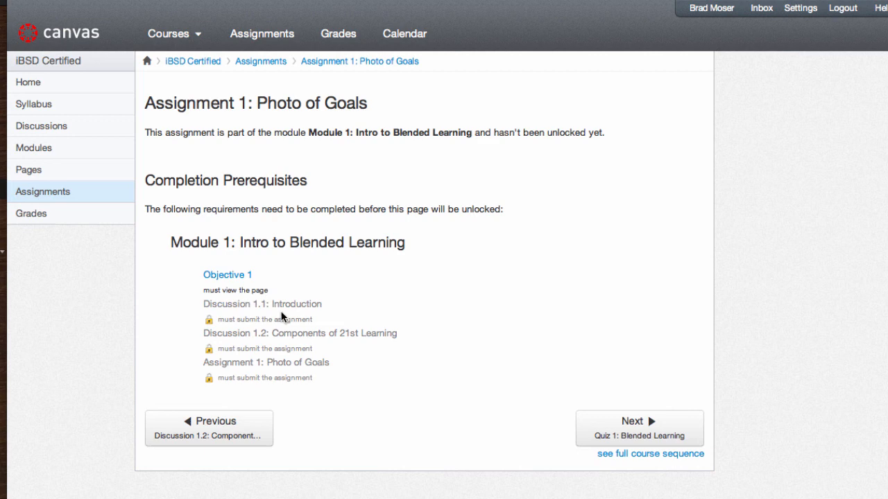
pyautogui.moveTo(228, 277)
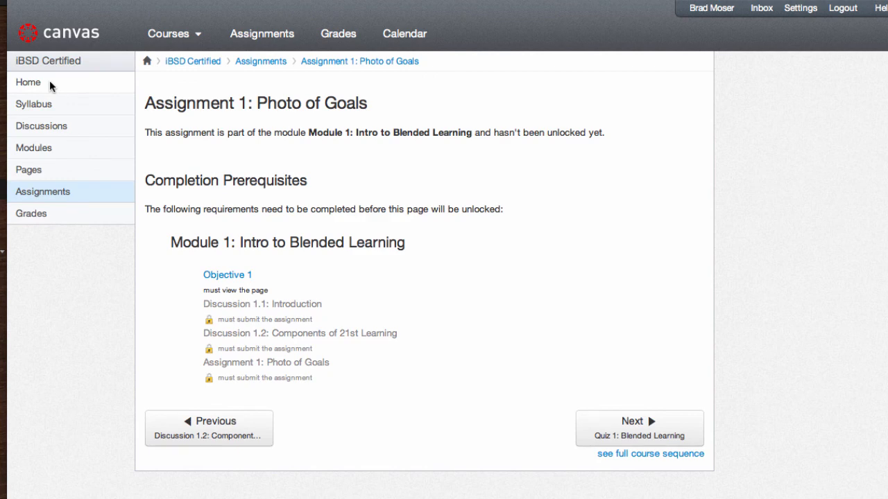
# Step: Return to the iBSD Certified home page with its welcome message and NET-T standards
pyautogui.click(28, 81)
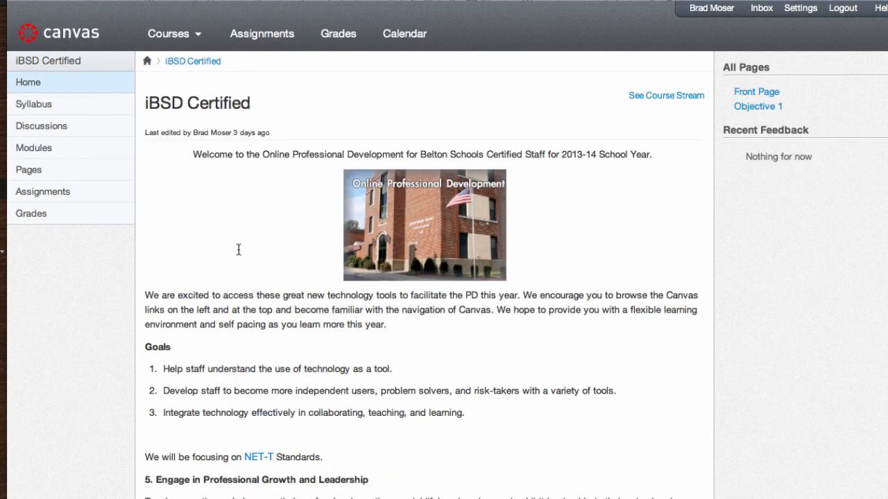
pyautogui.moveTo(239, 255)
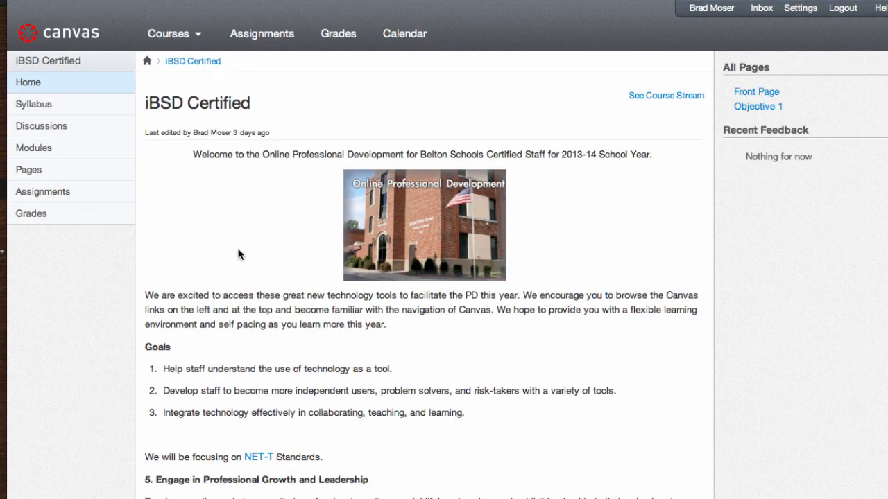